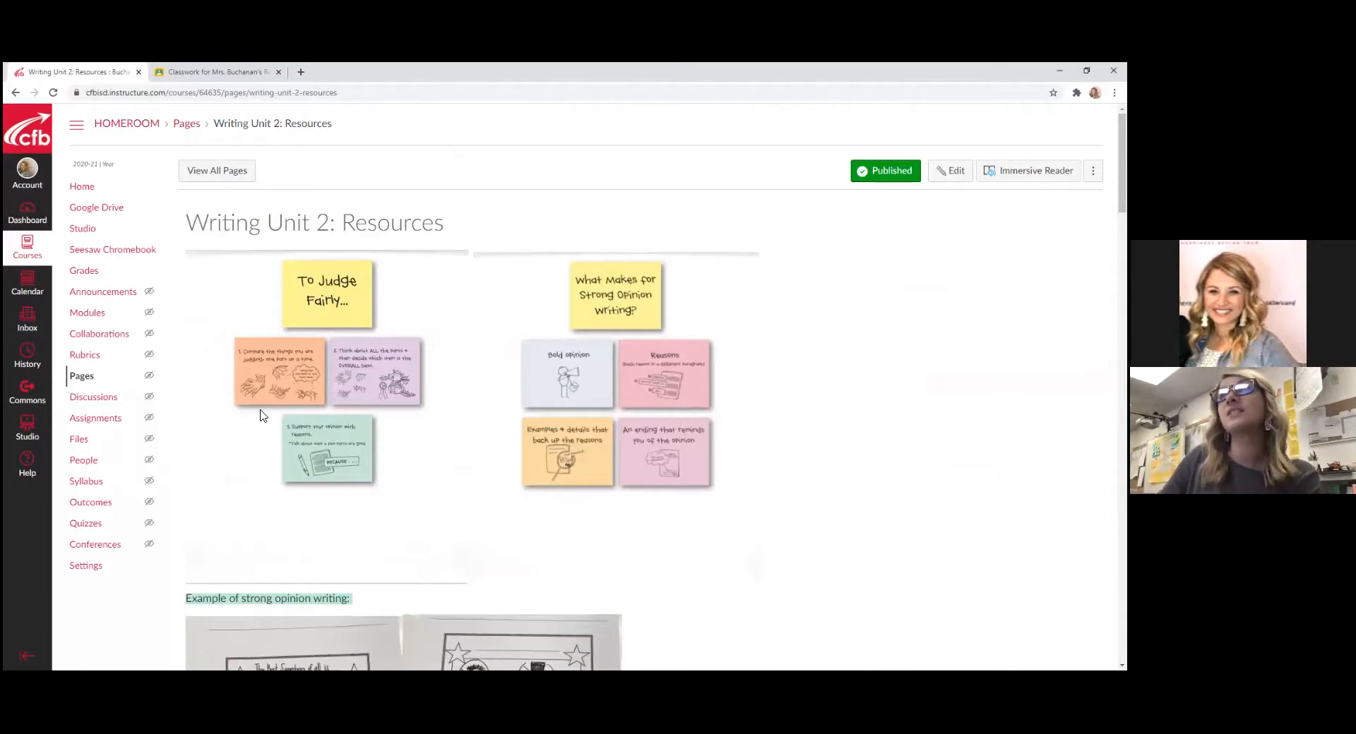
# Navigate from the course home through writing pages to the Unit 2: Opinion resources
pyautogui.click(81, 185)
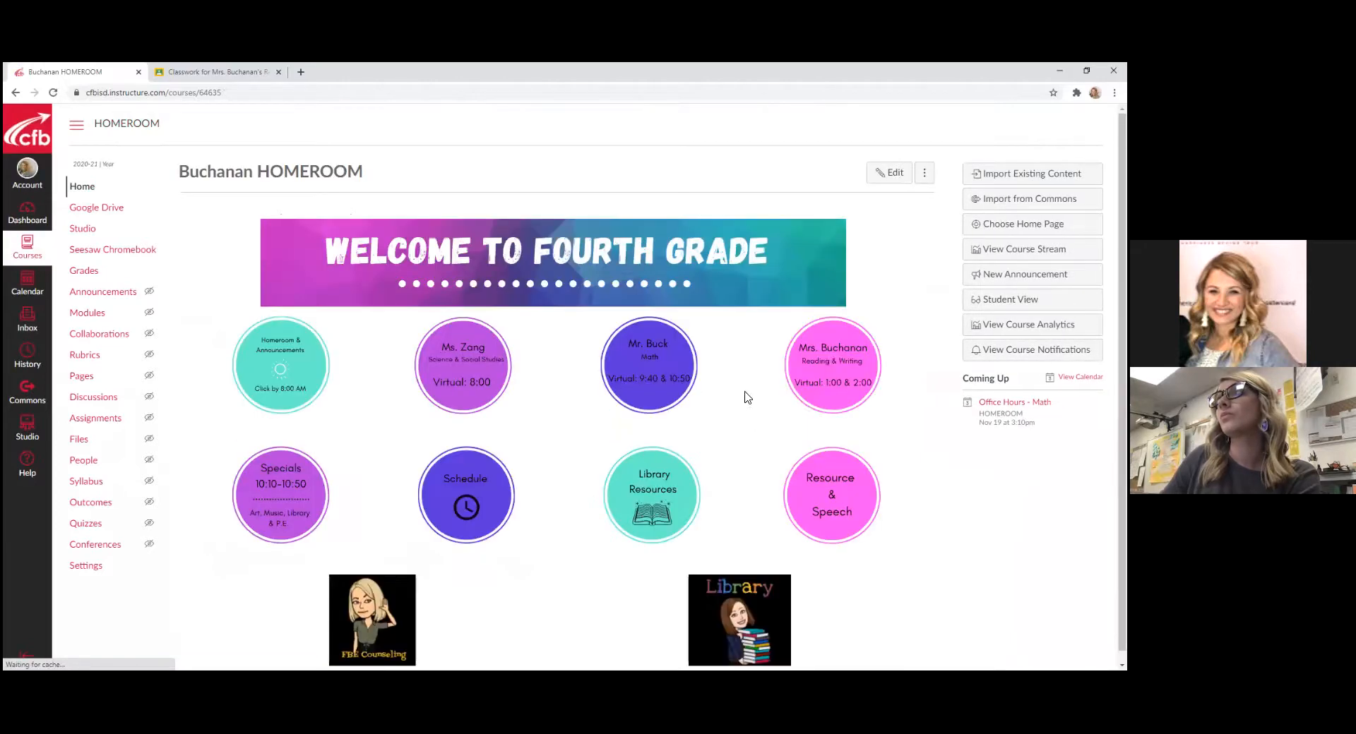
pyautogui.click(831, 364)
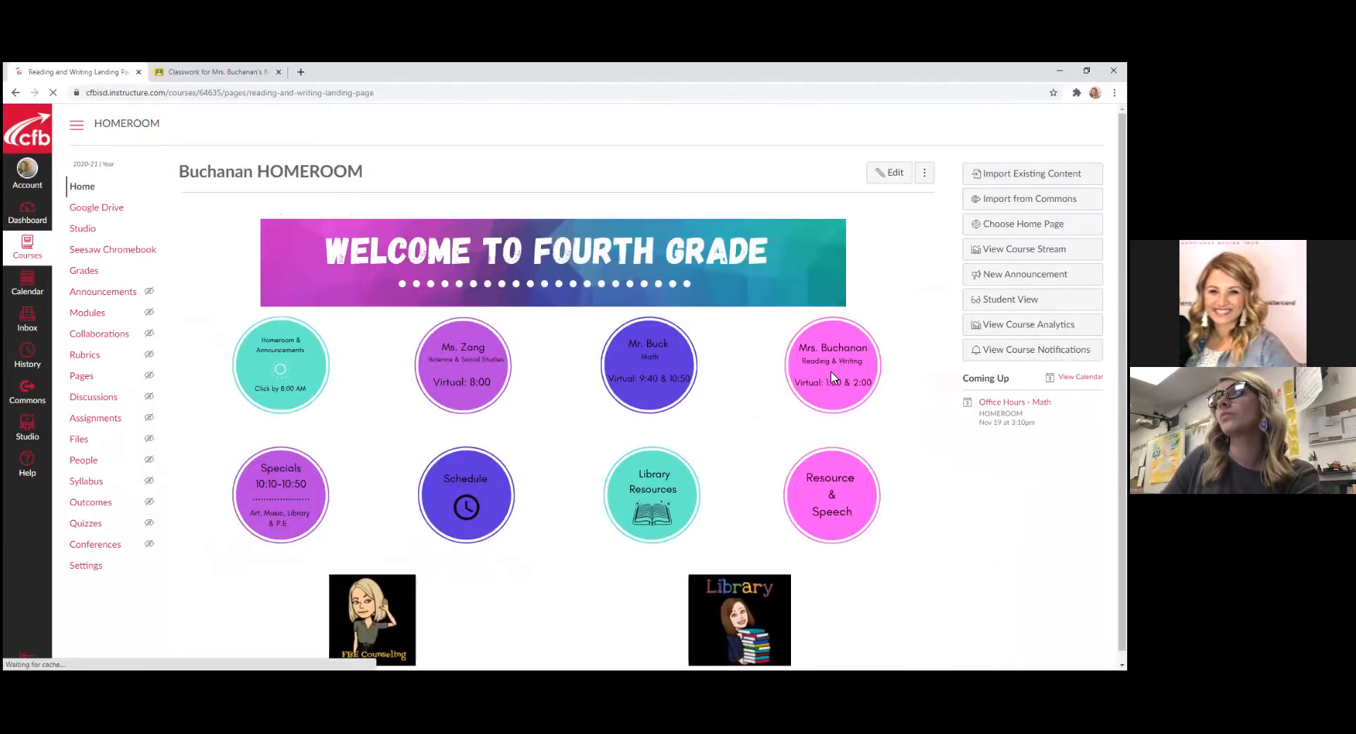
pyautogui.click(831, 363)
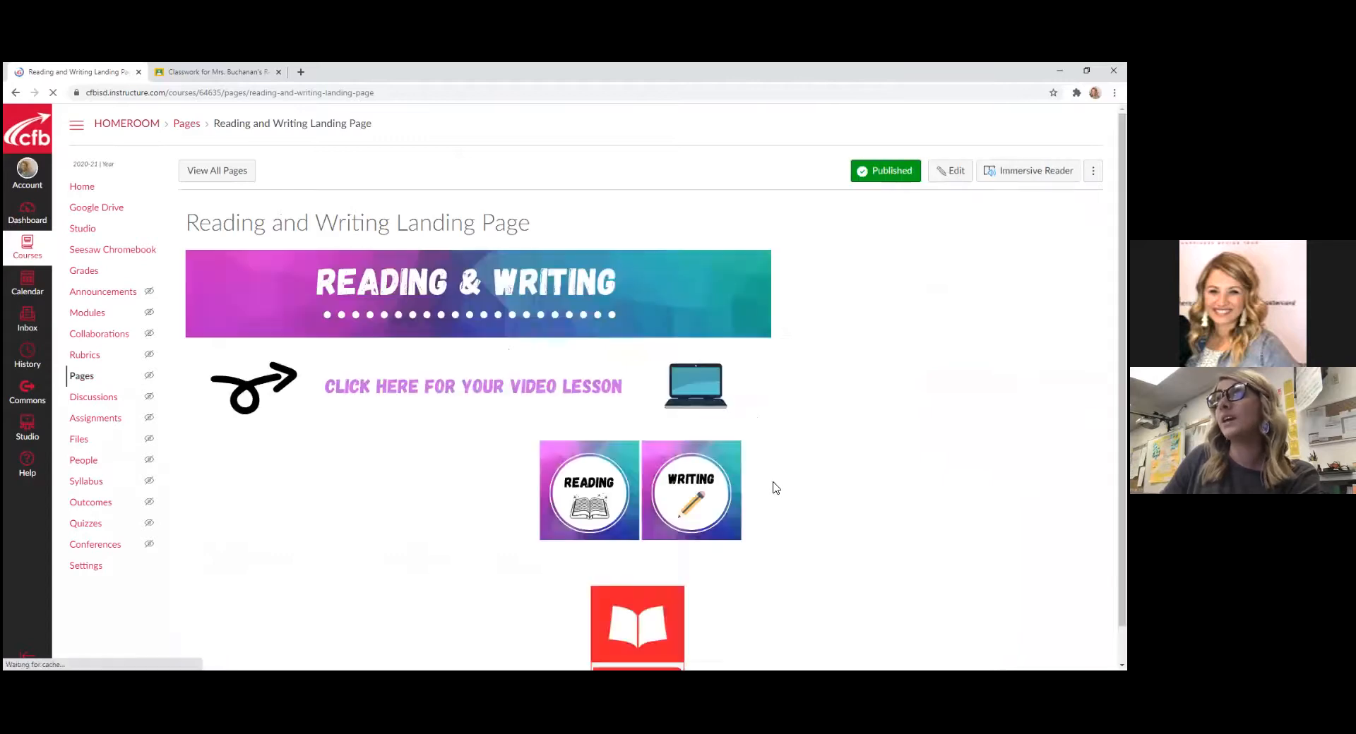
pyautogui.click(690, 491)
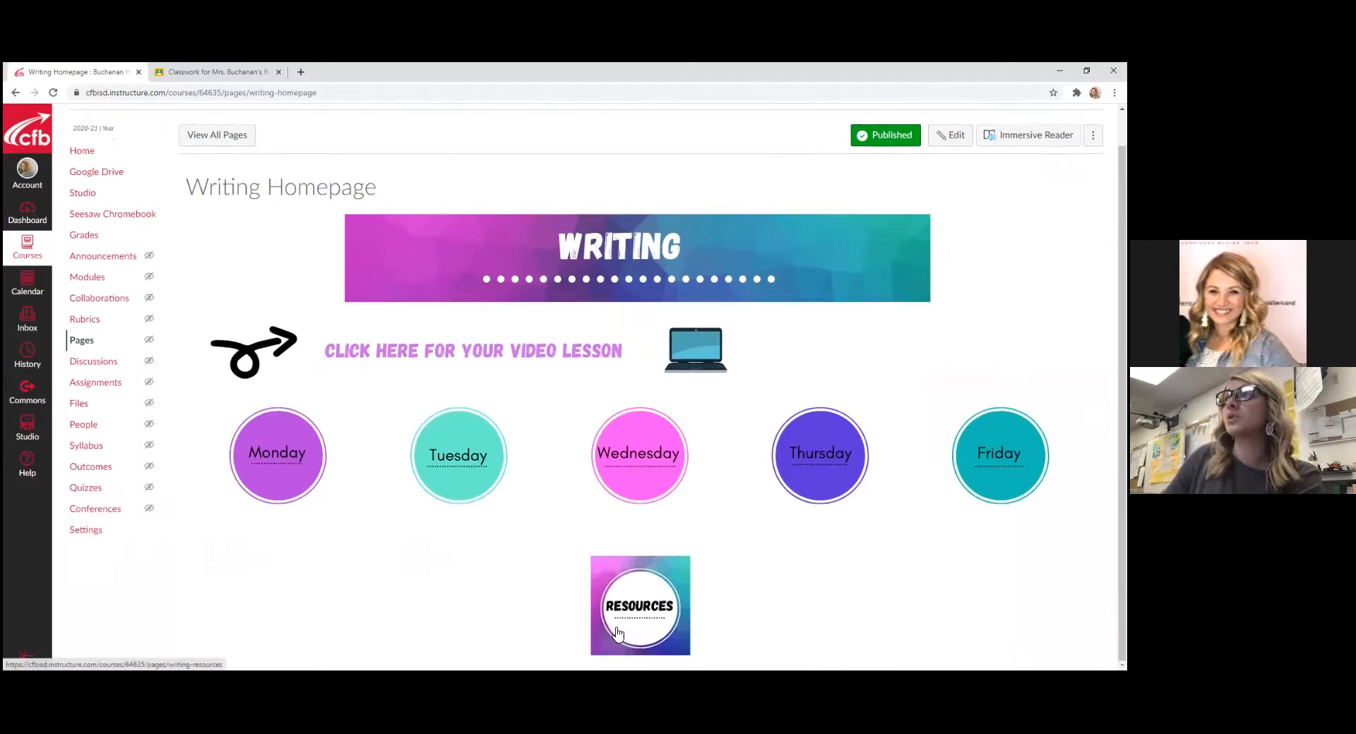
pyautogui.click(639, 605)
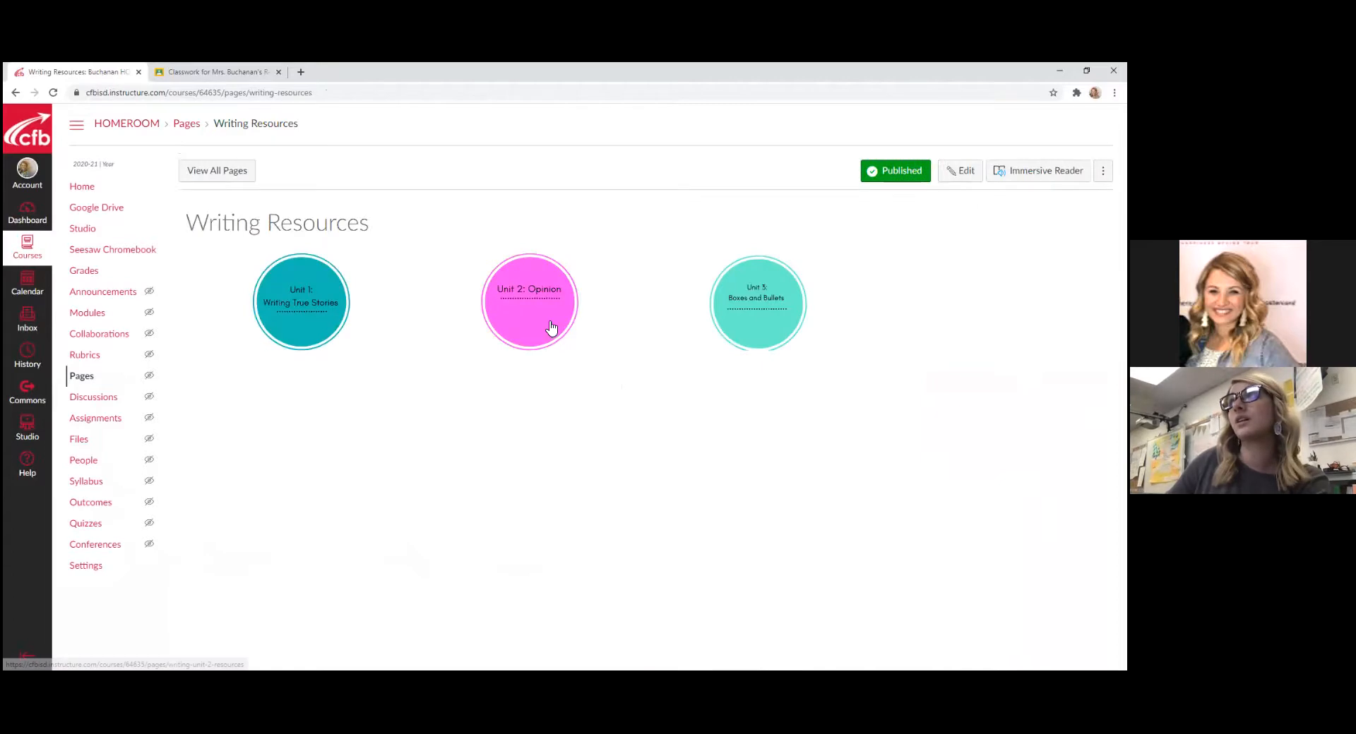
pyautogui.click(528, 301)
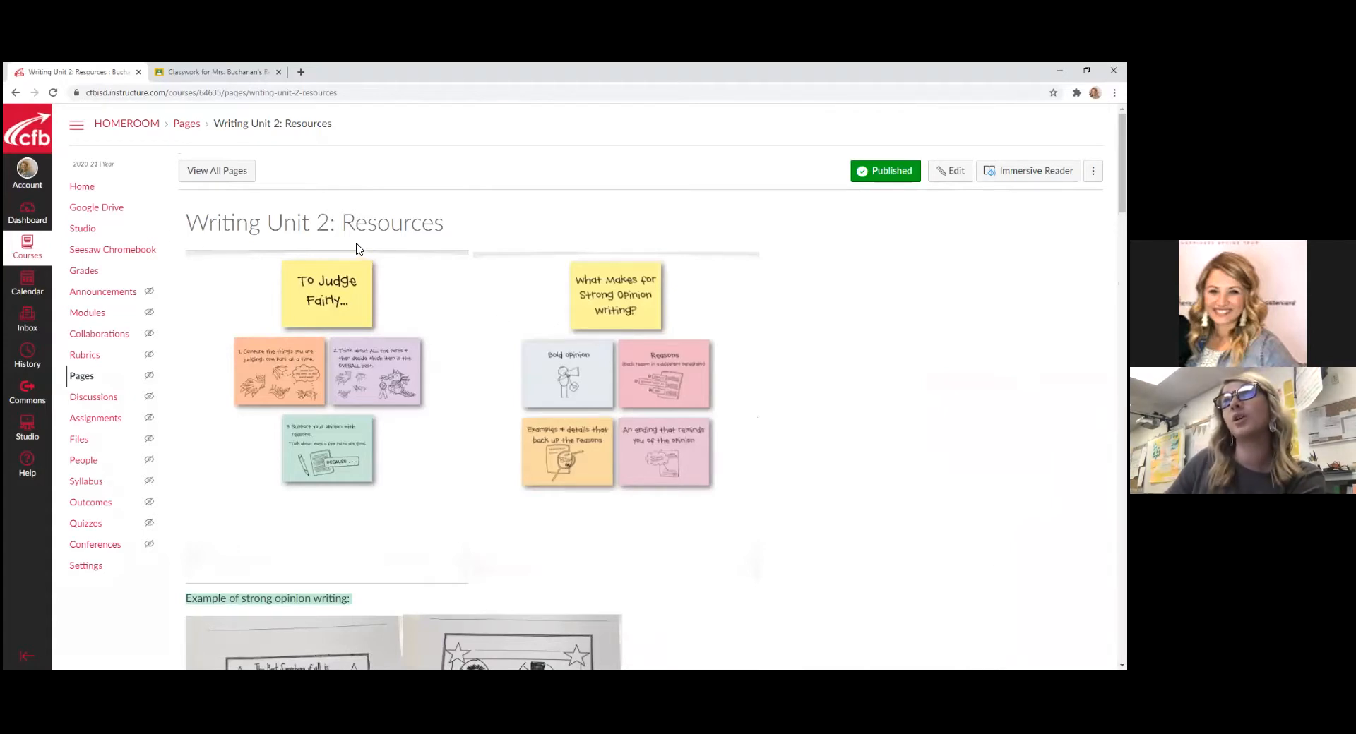
pyautogui.moveTo(717, 432)
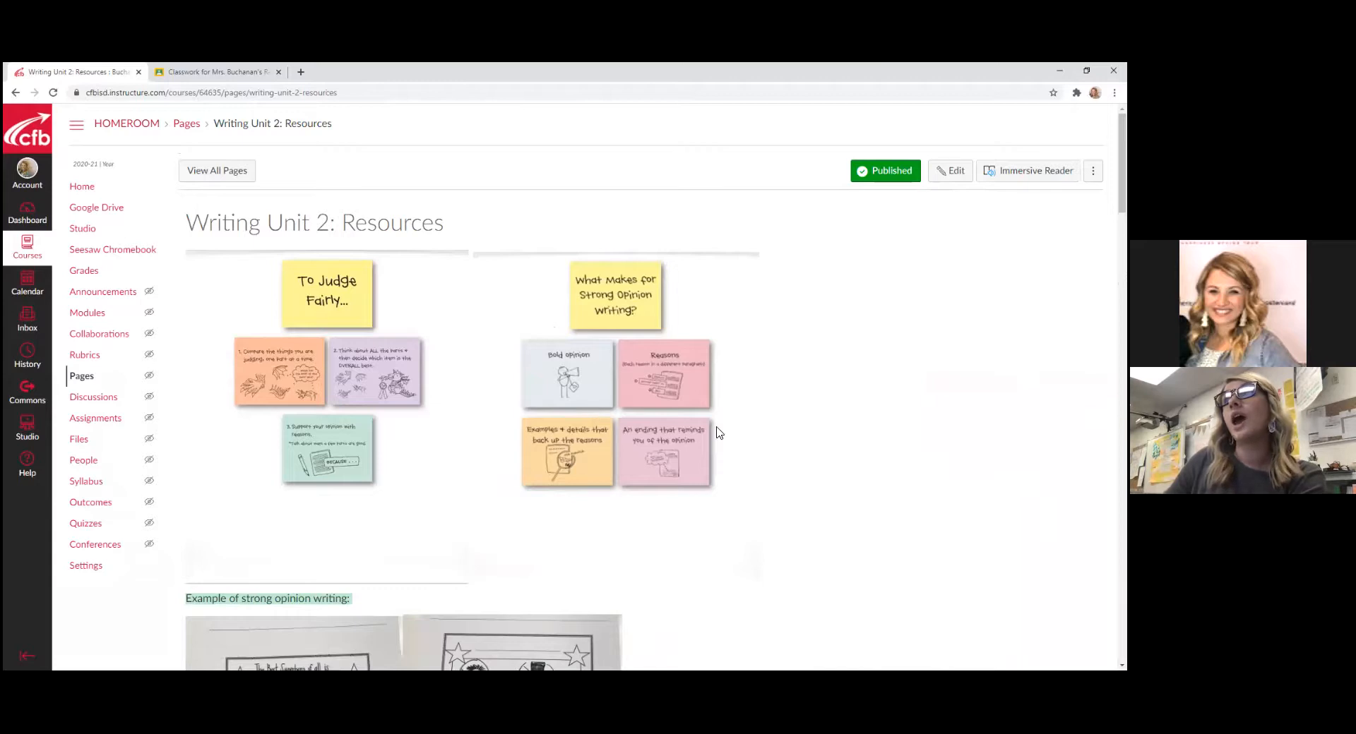
# Scroll down through the Unit 2: Opinion resources page
pyautogui.scroll(-3)
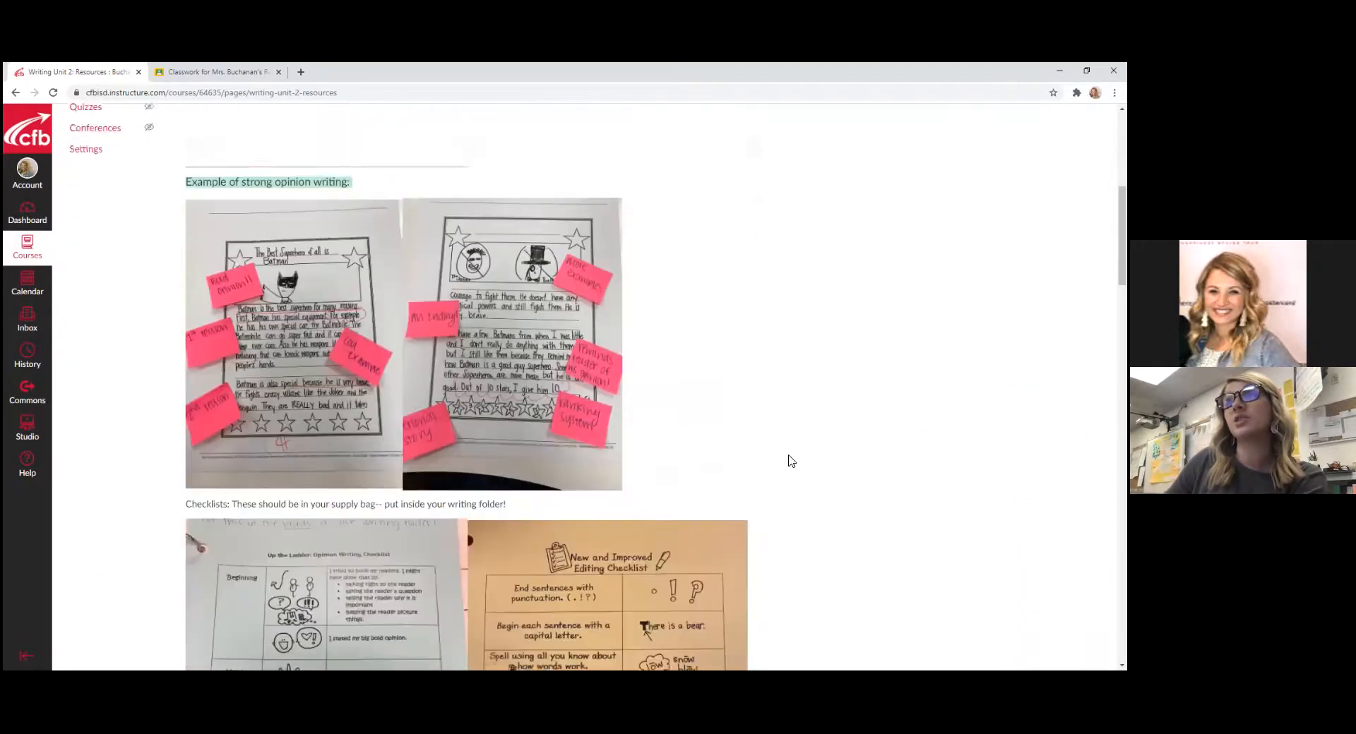
pyautogui.scroll(-3)
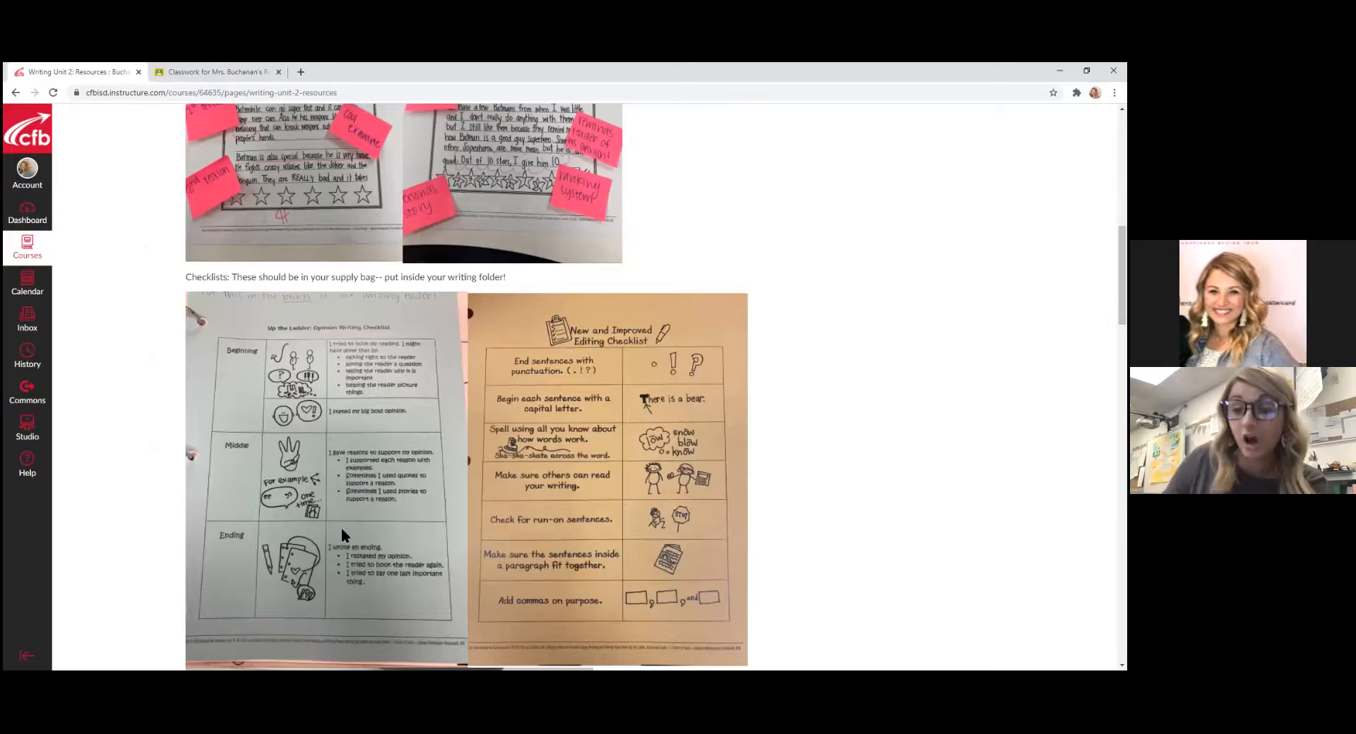
pyautogui.scroll(-3)
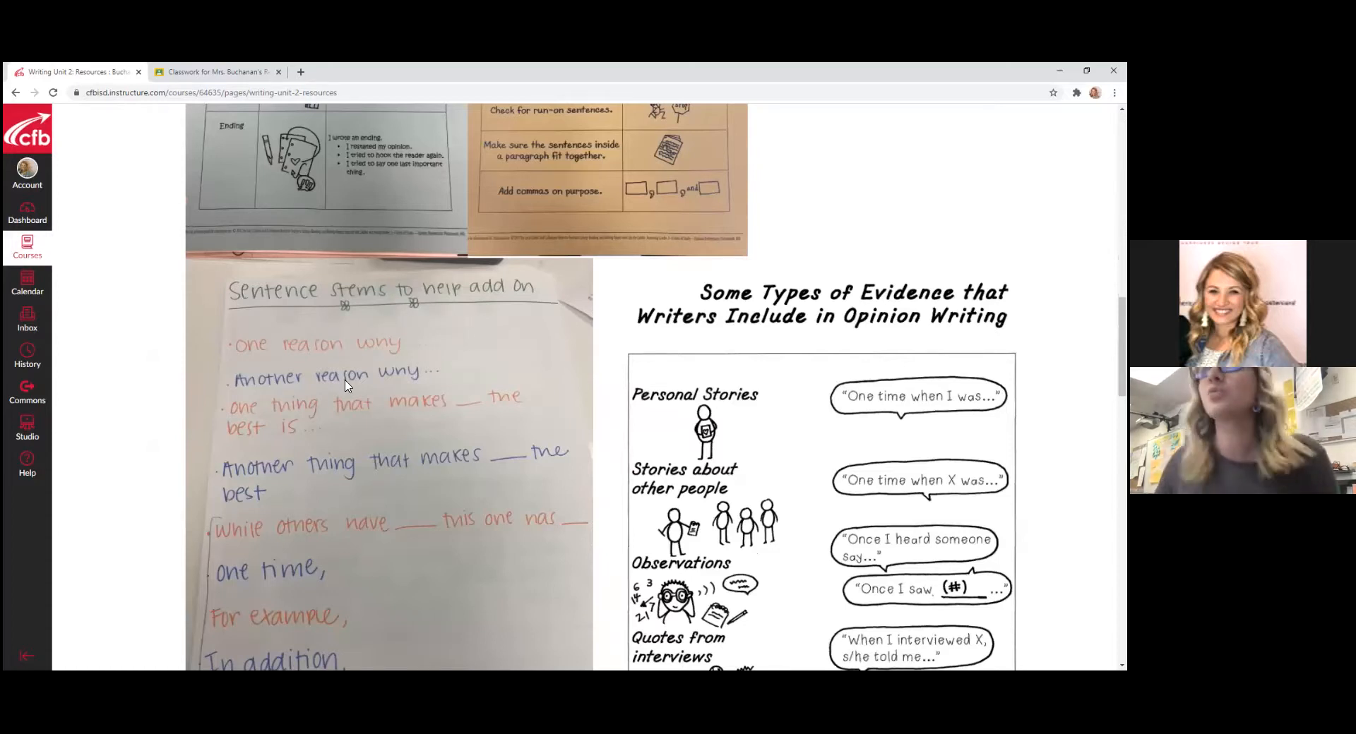
pyautogui.scroll(-3)
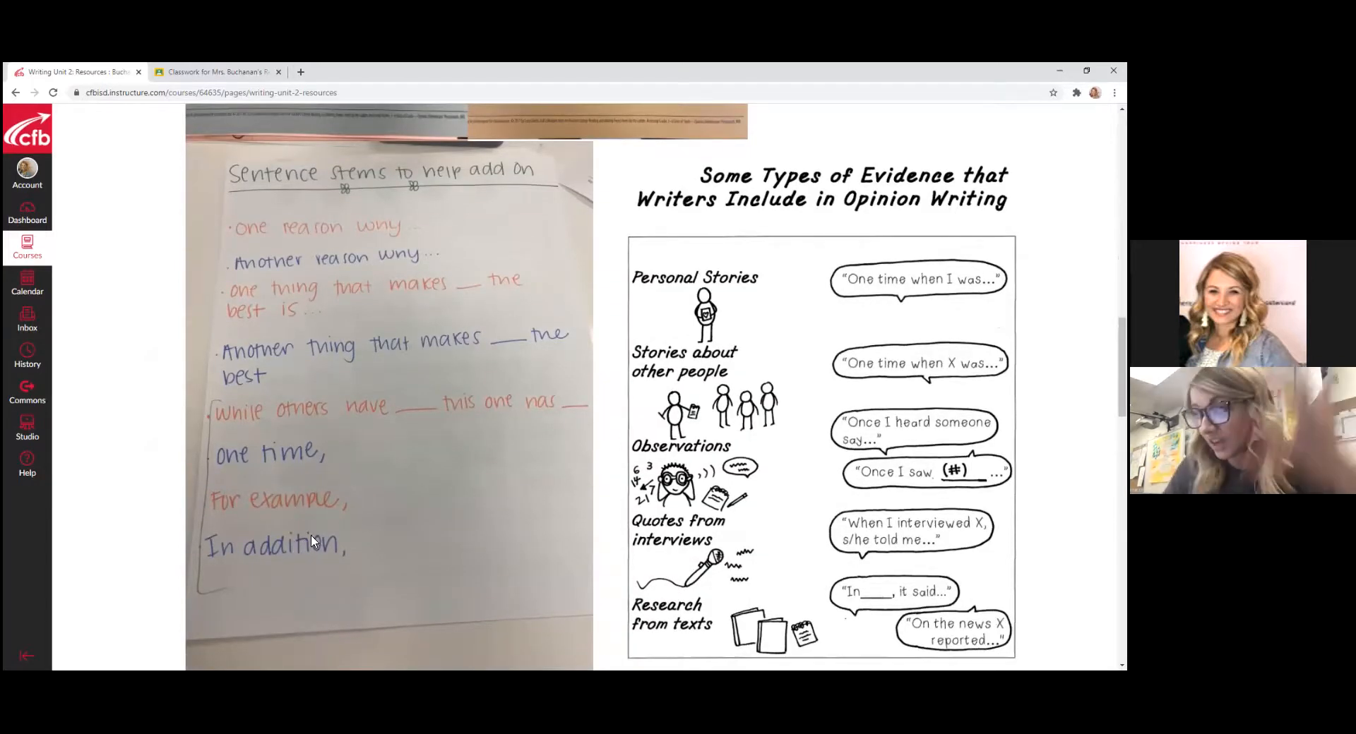
pyautogui.scroll(-3)
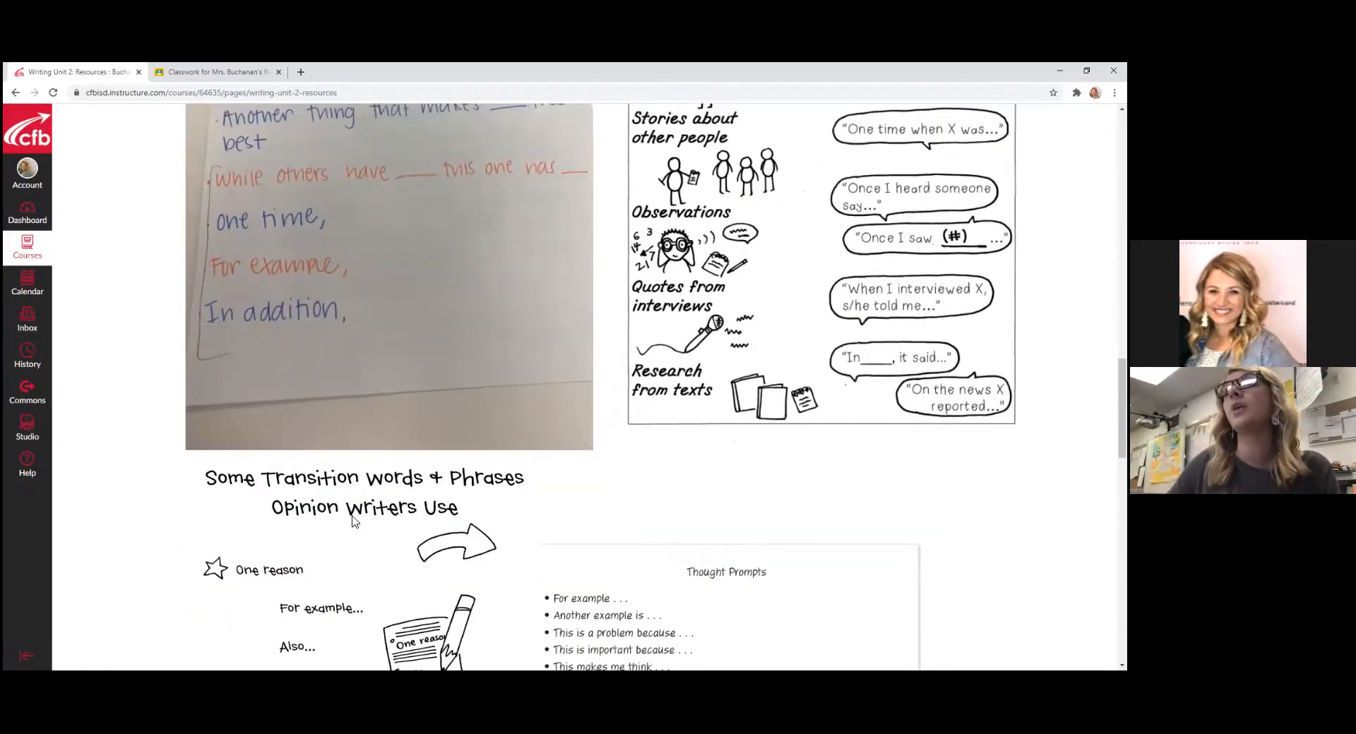
pyautogui.scroll(-3)
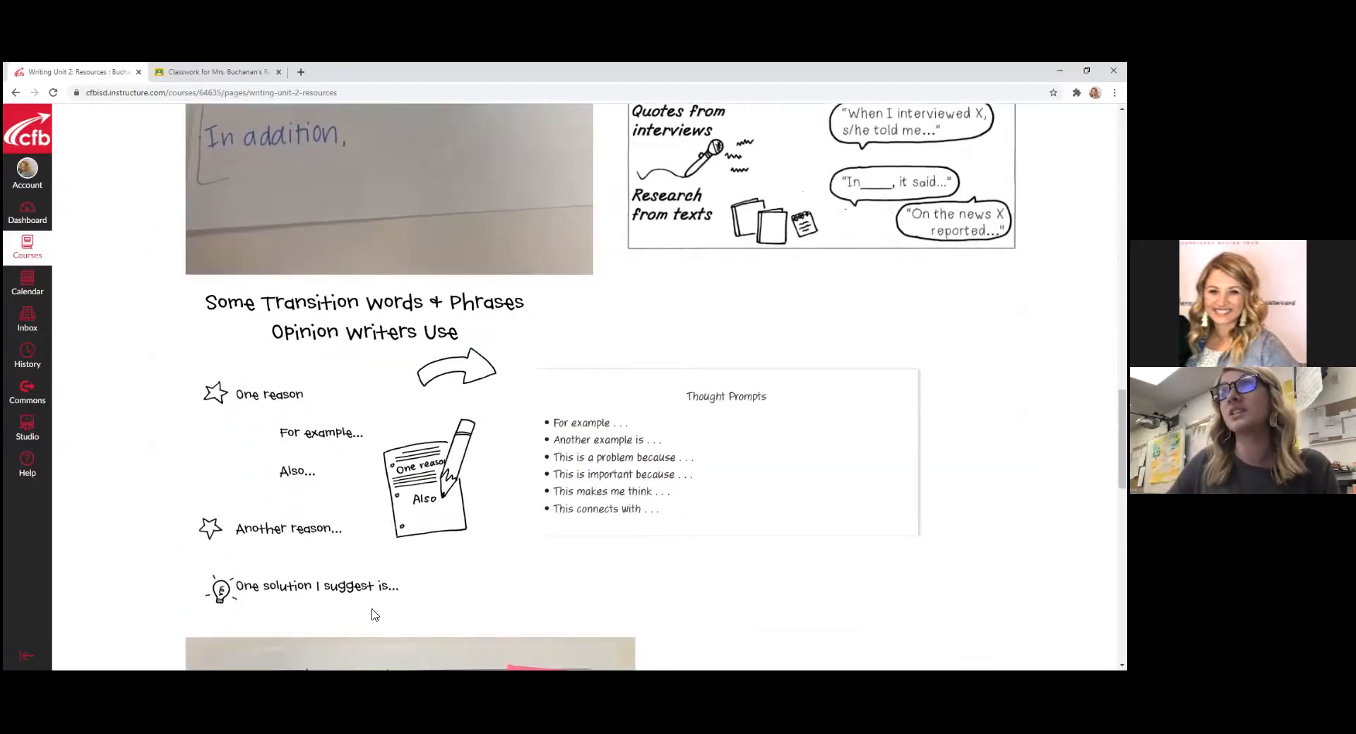
pyautogui.moveTo(642, 541)
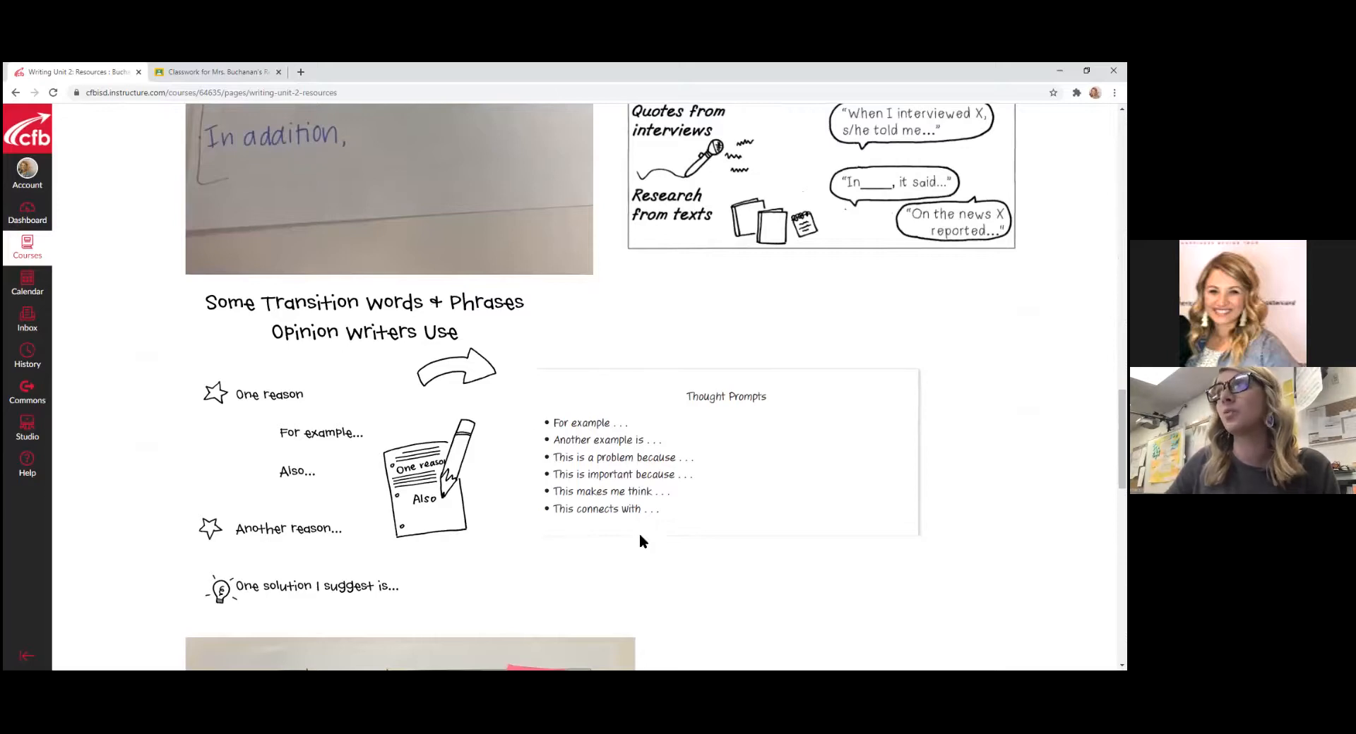
pyautogui.moveTo(611, 531)
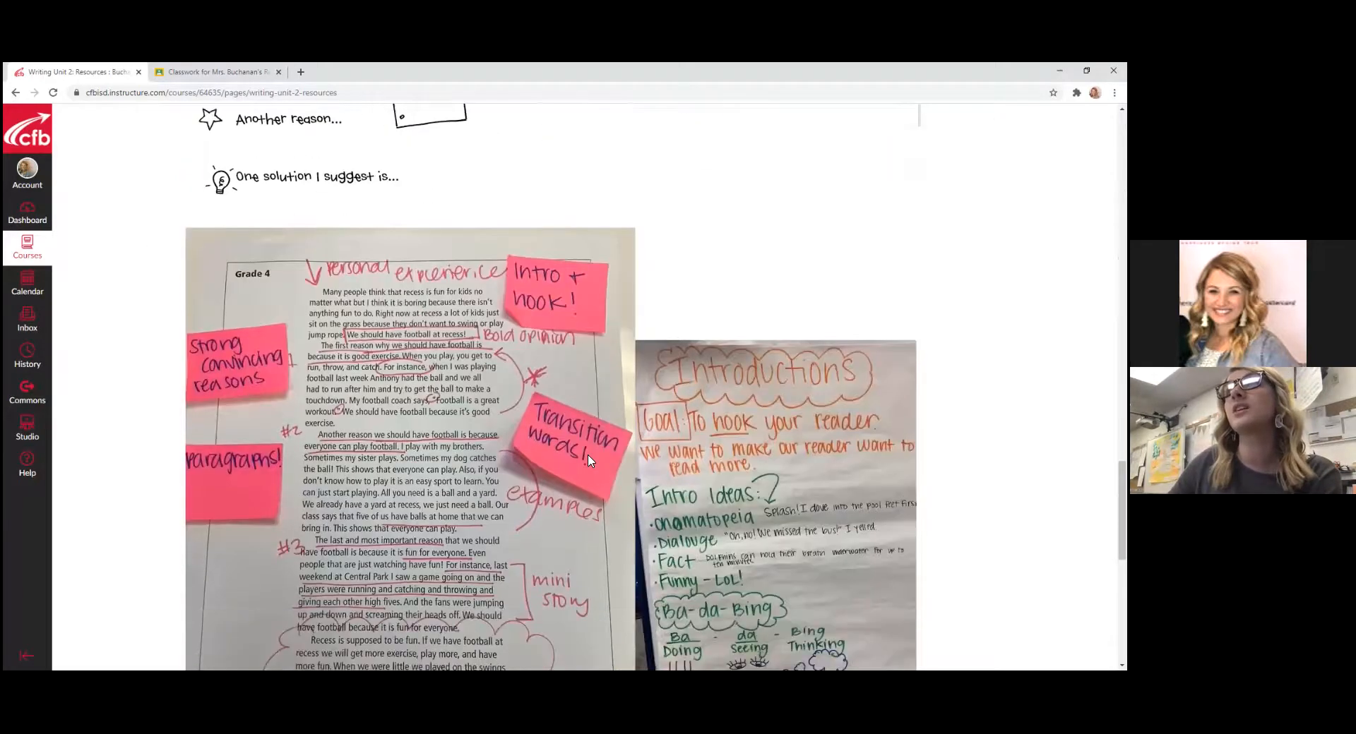
pyautogui.scroll(-3)
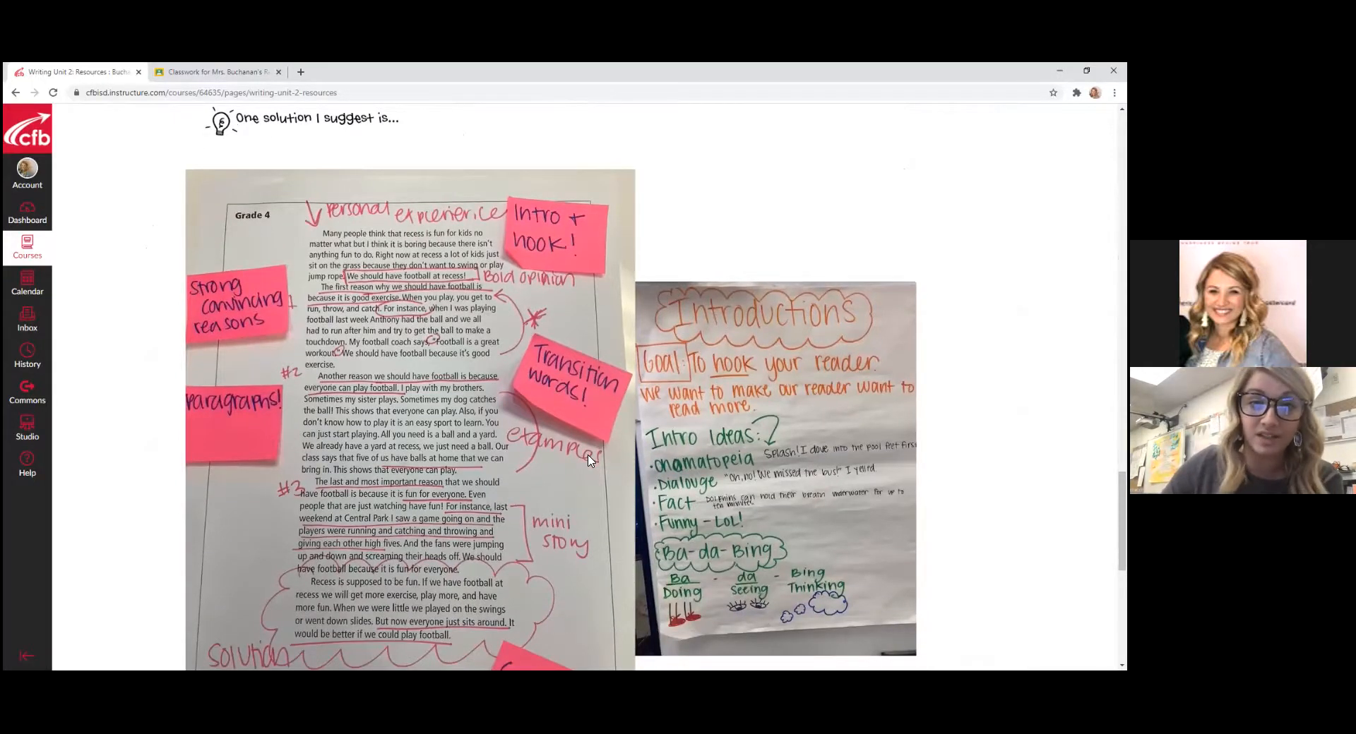
pyautogui.moveTo(255, 439)
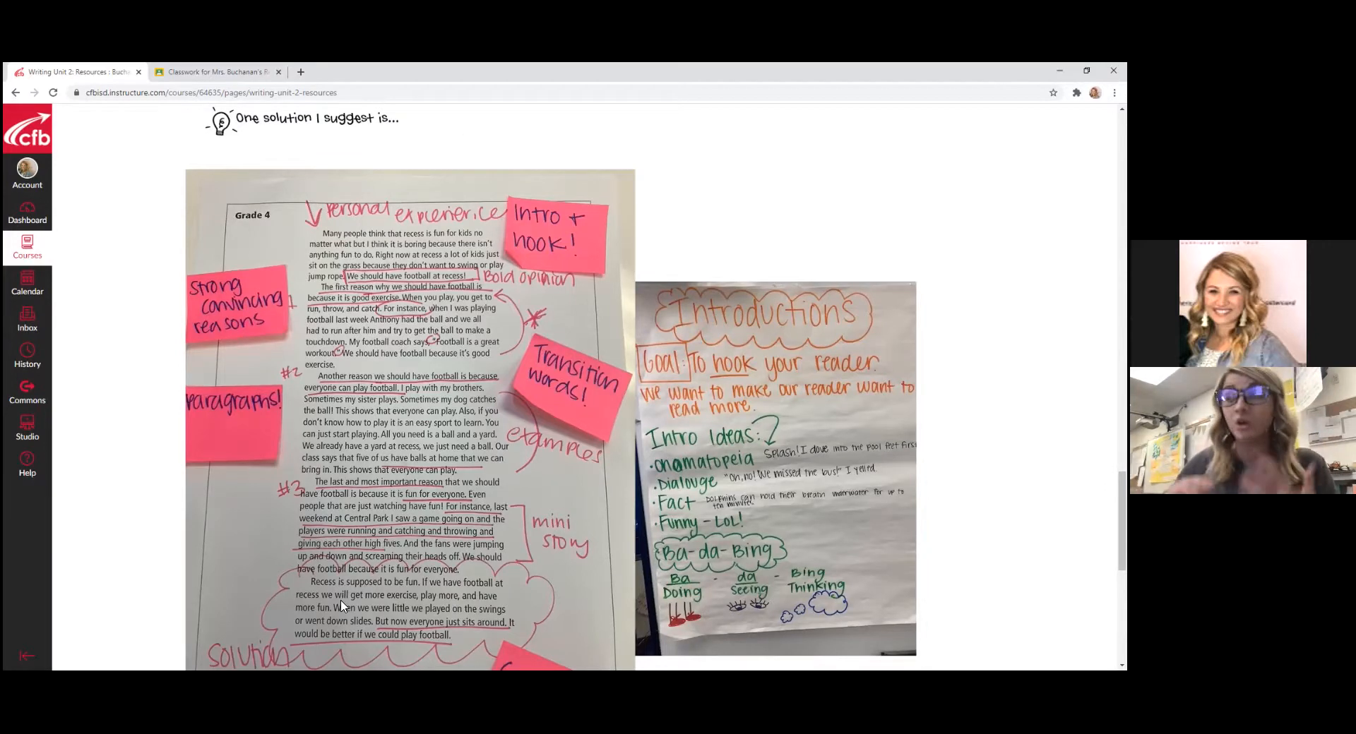
pyautogui.scroll(-3)
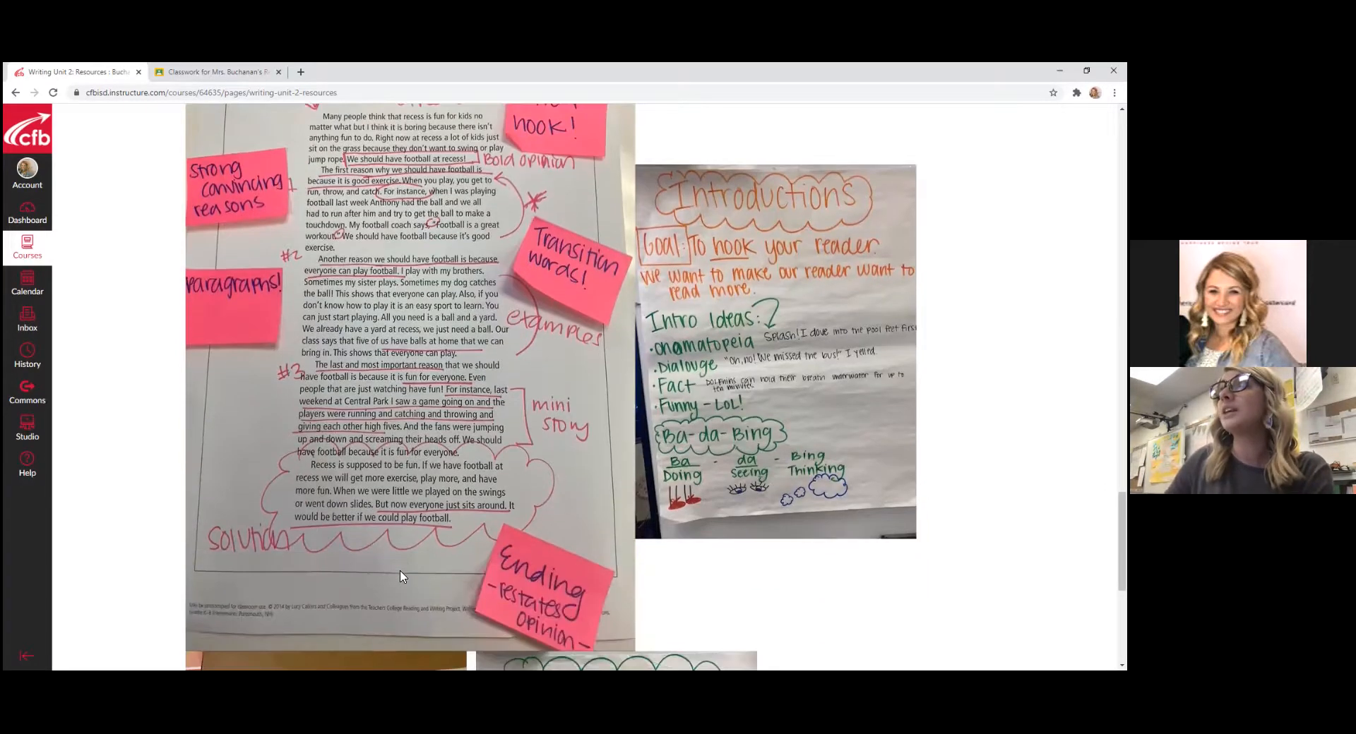
pyautogui.moveTo(854, 327)
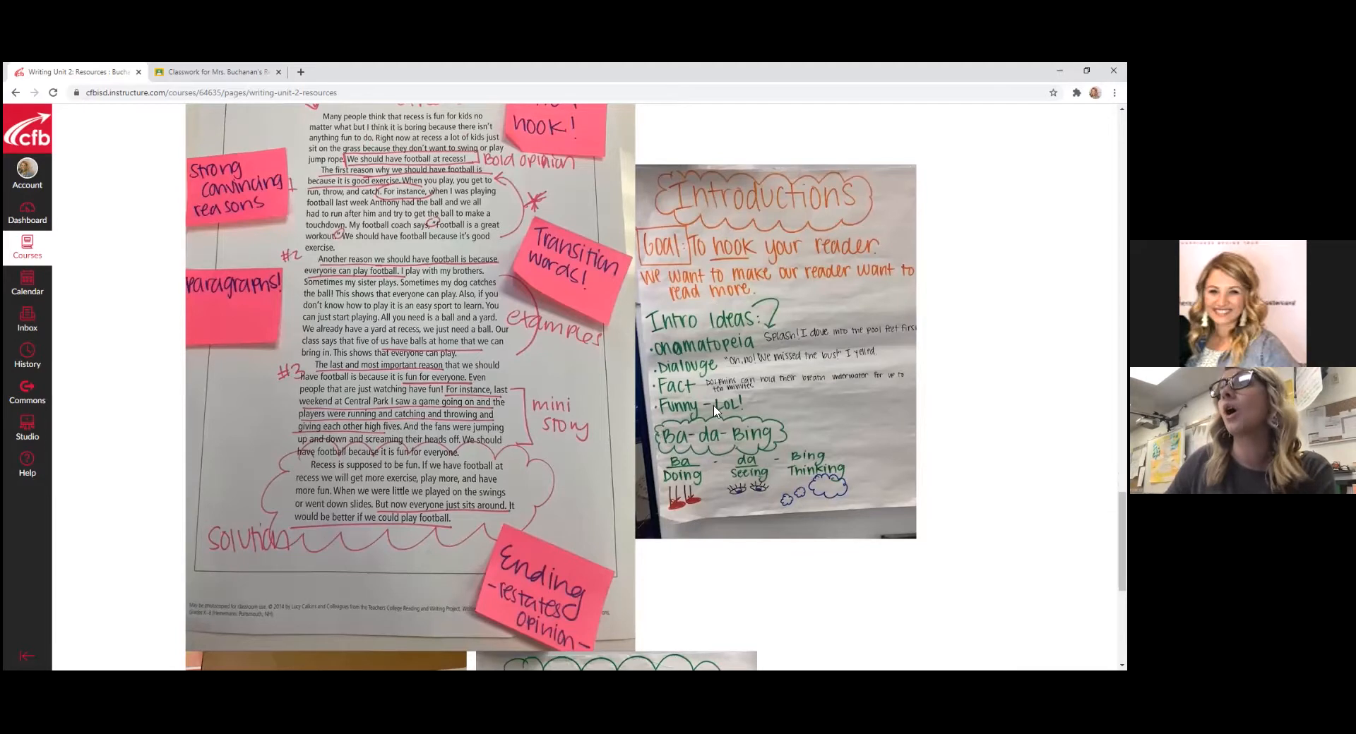
pyautogui.scroll(-3)
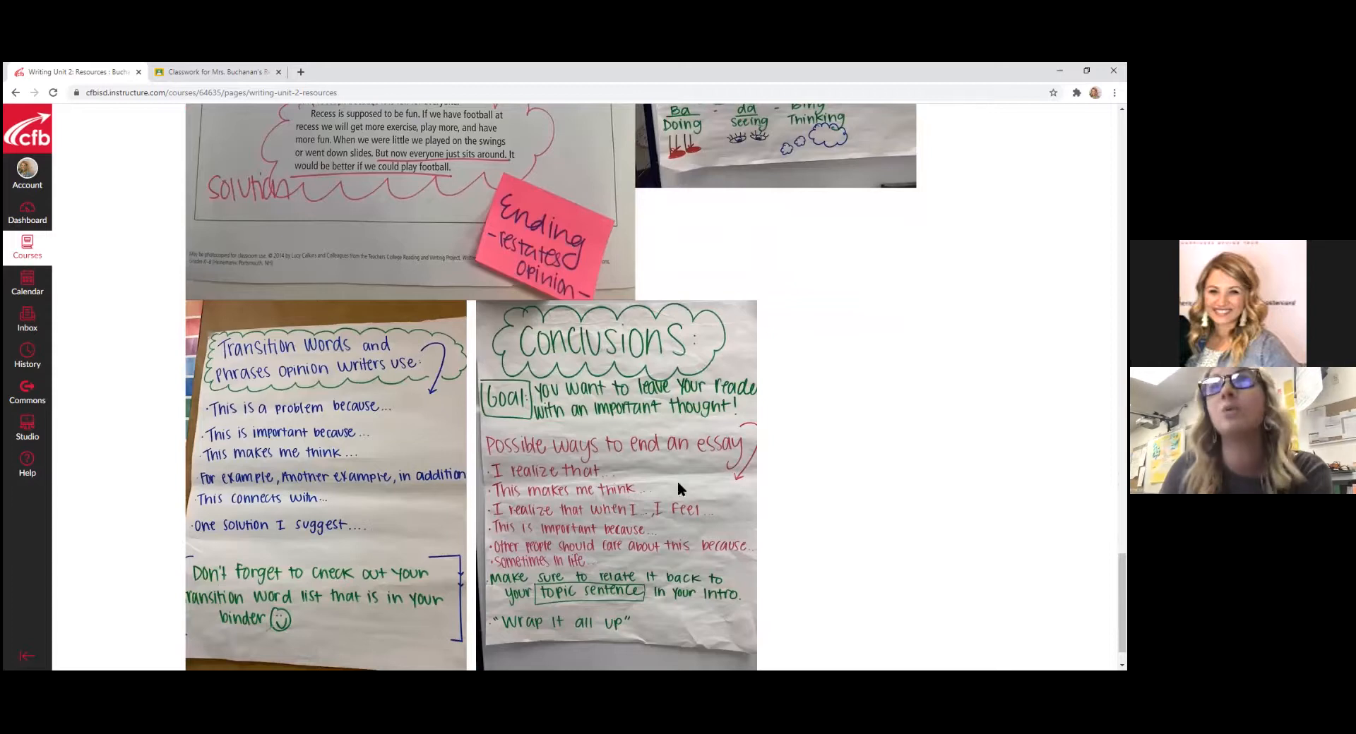
# Open the 7-criteria rubric for Persuasive Speech: Final Copy in Google Classroom
pyautogui.click(217, 70)
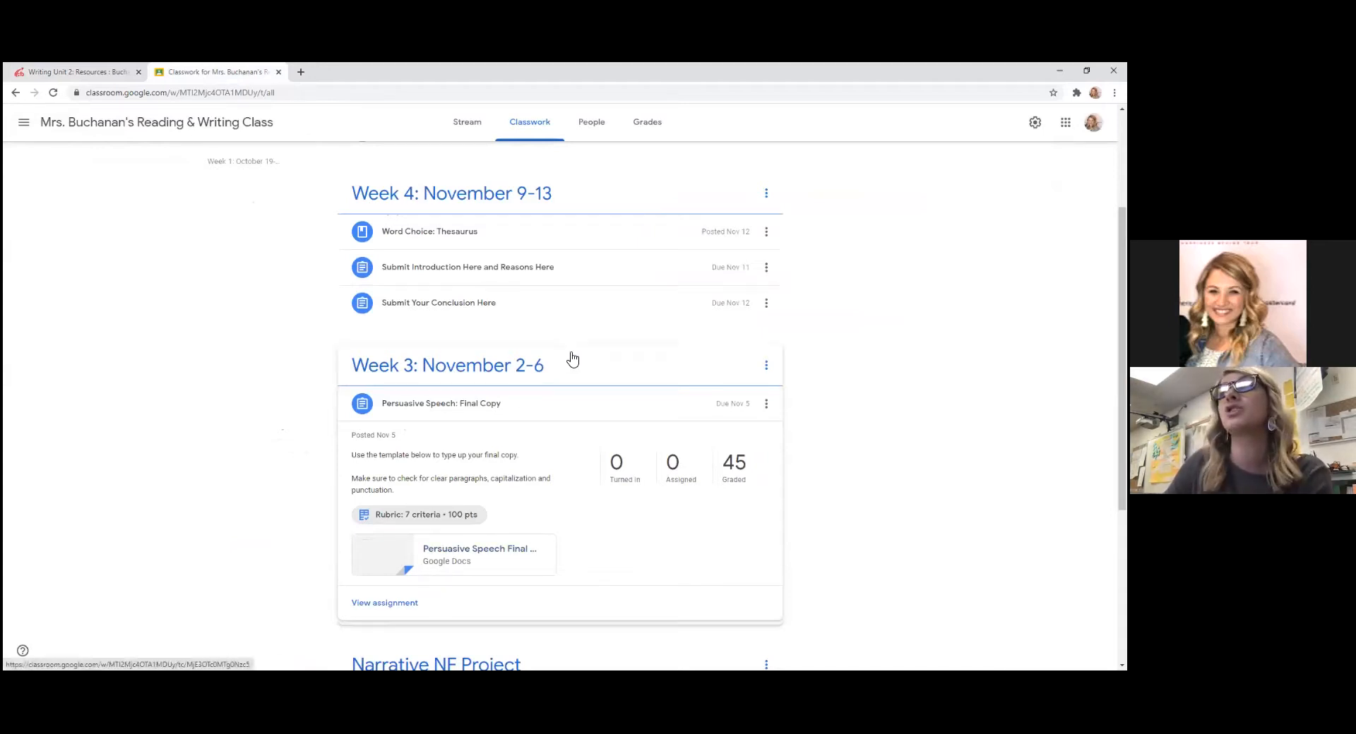
pyautogui.scroll(-3)
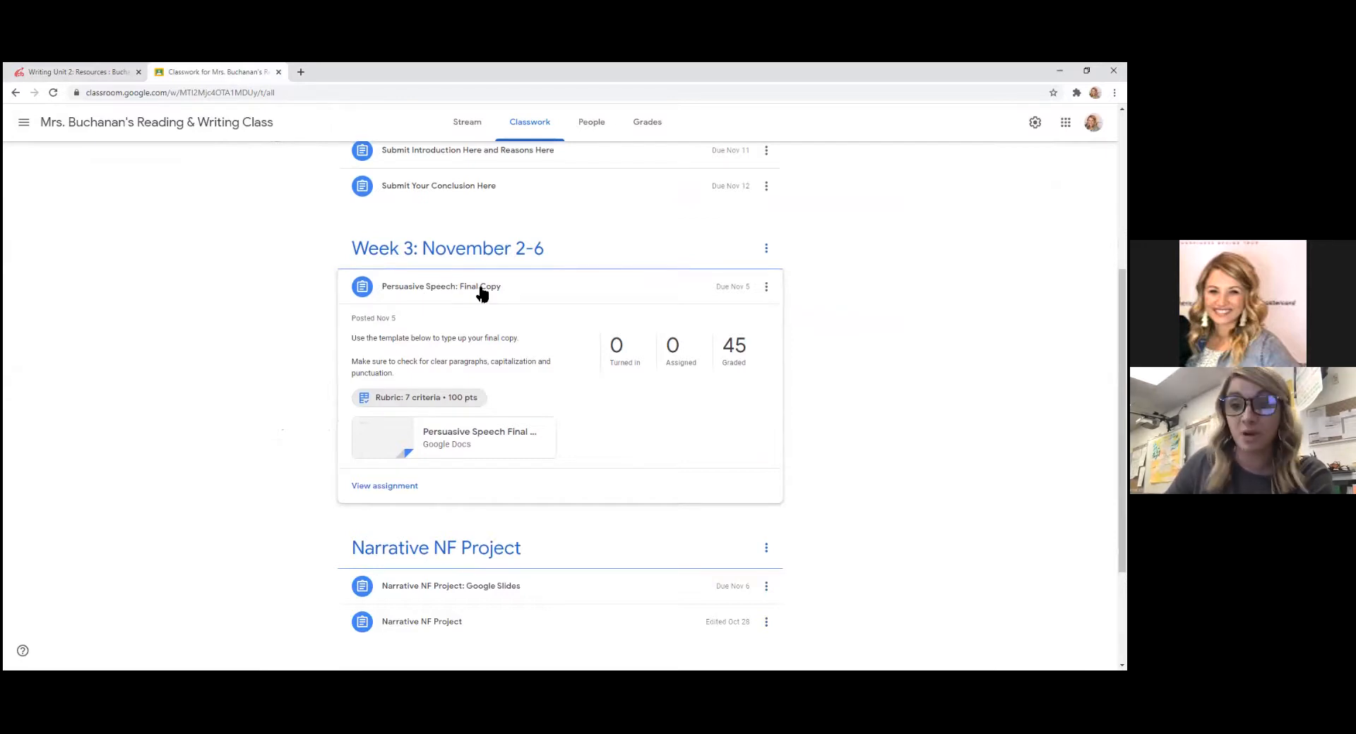
pyautogui.click(418, 397)
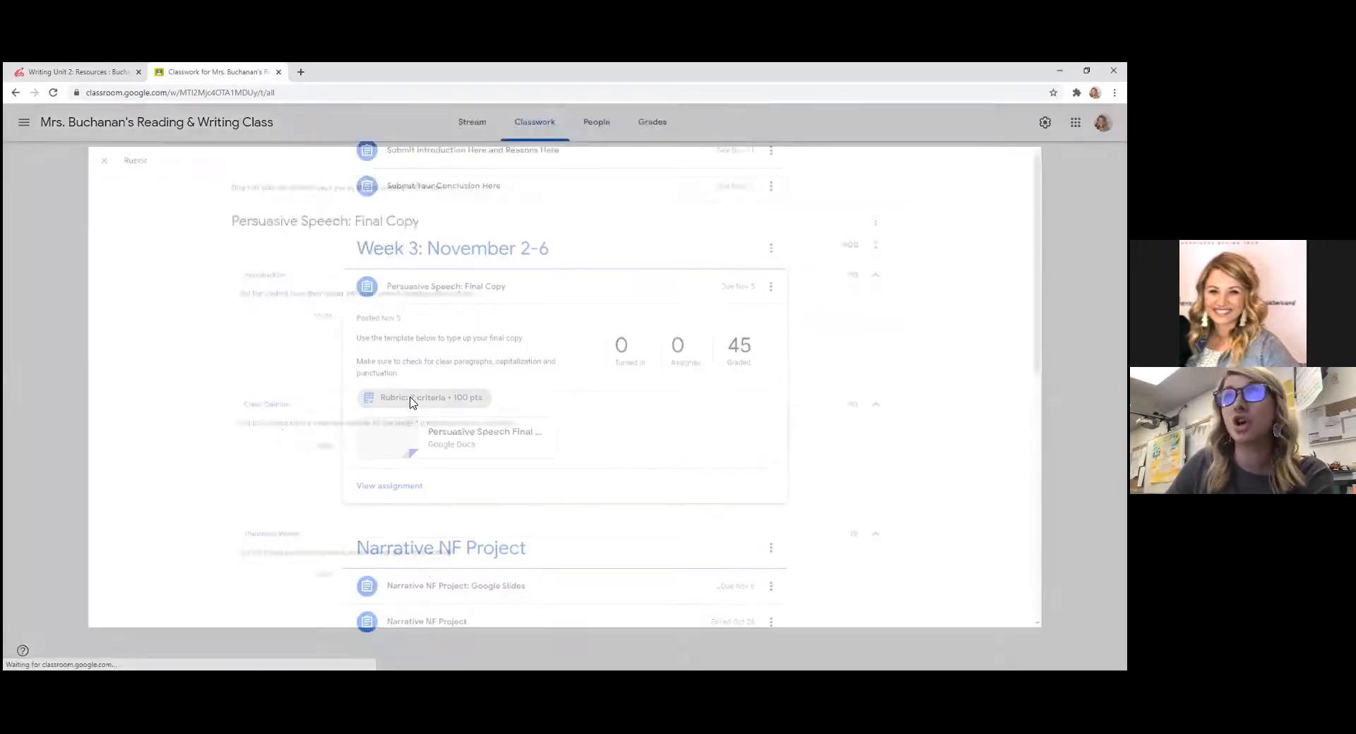
pyautogui.click(424, 397)
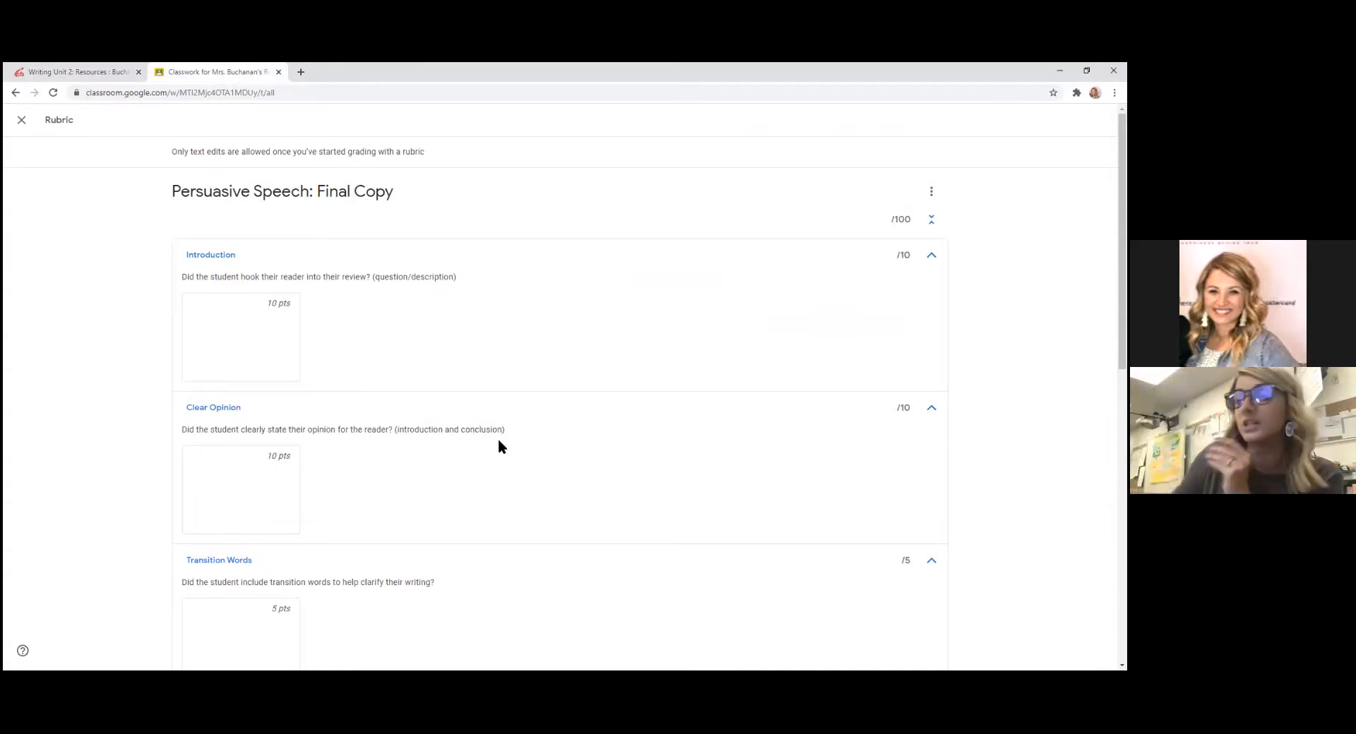
pyautogui.moveTo(334, 360)
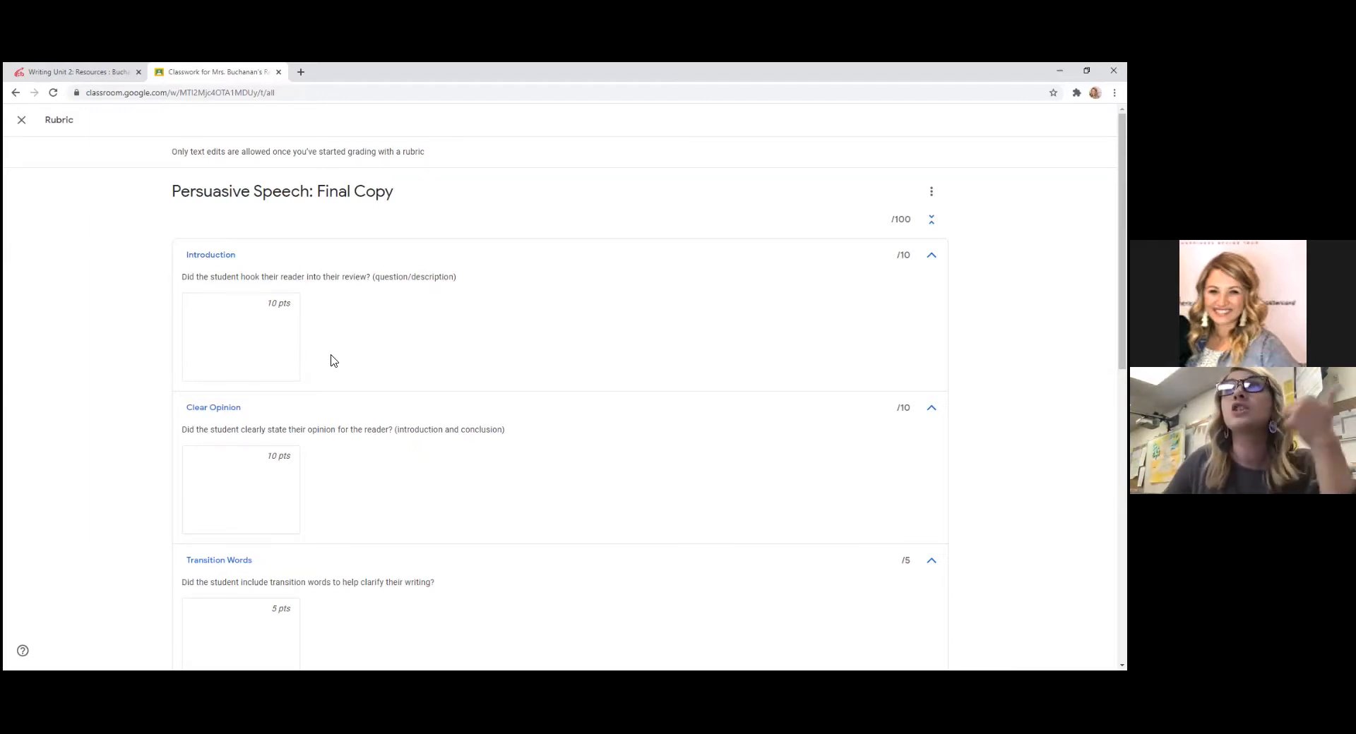
pyautogui.moveTo(338, 358)
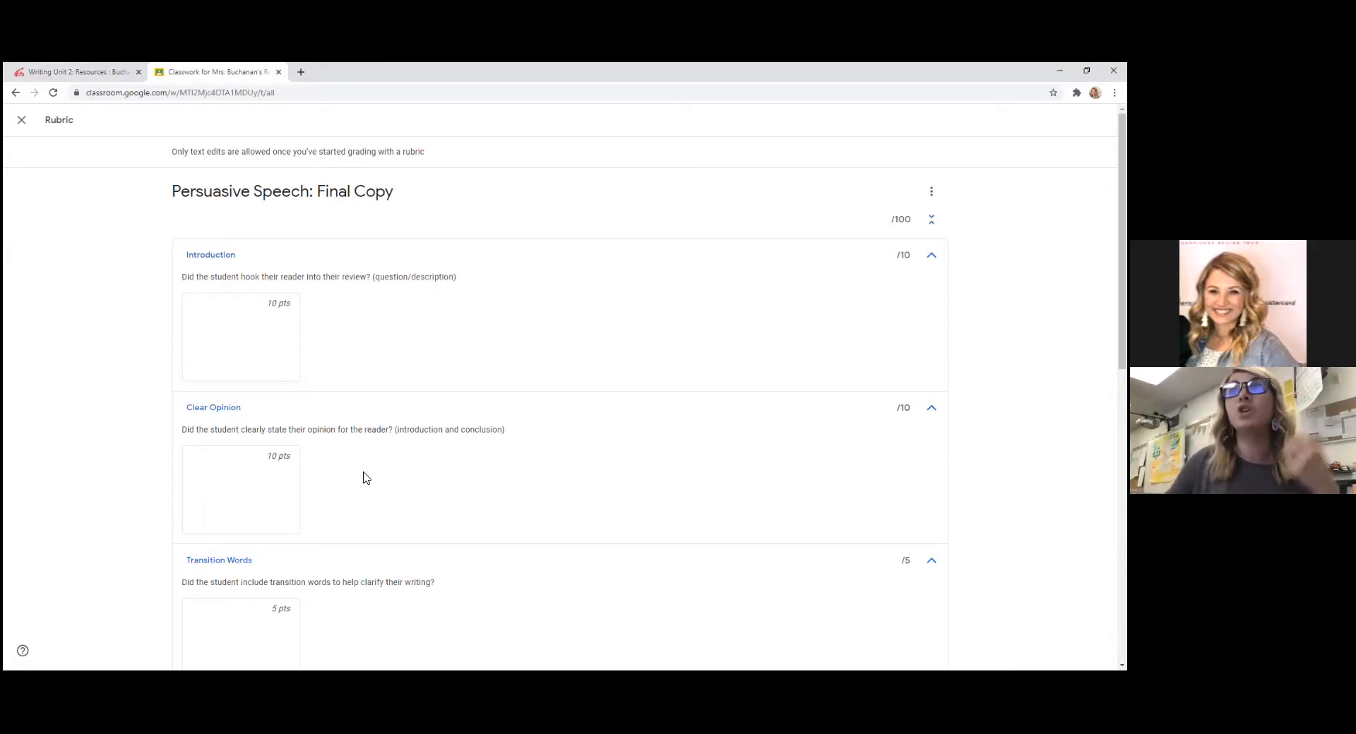
pyautogui.scroll(-3)
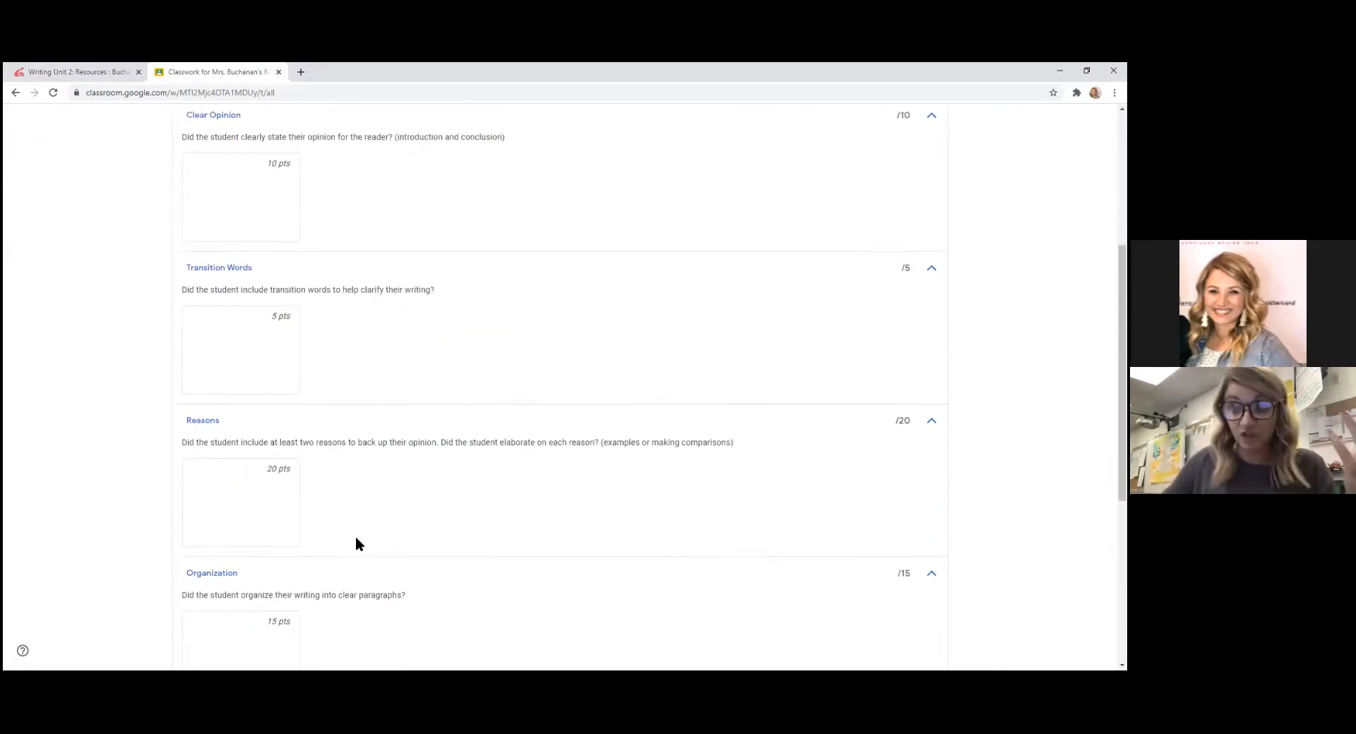
pyautogui.scroll(-3)
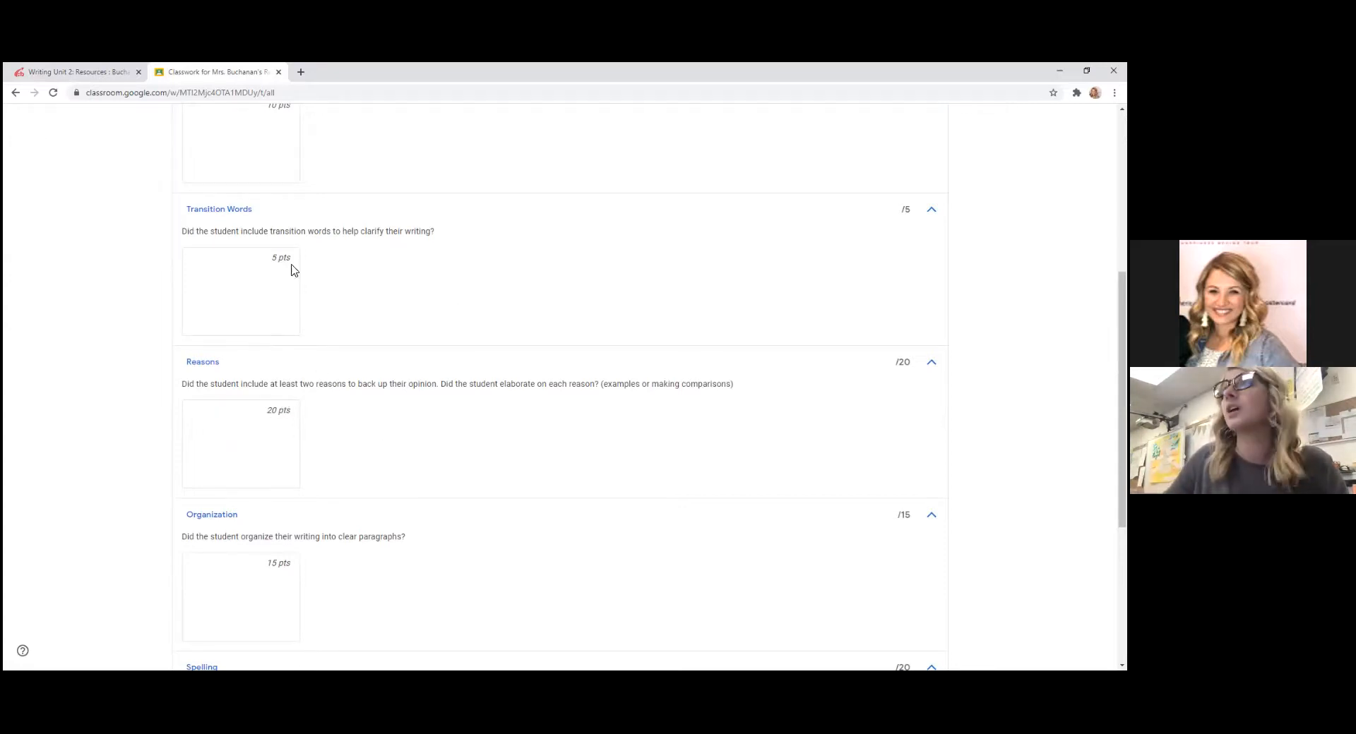
pyautogui.moveTo(682, 431)
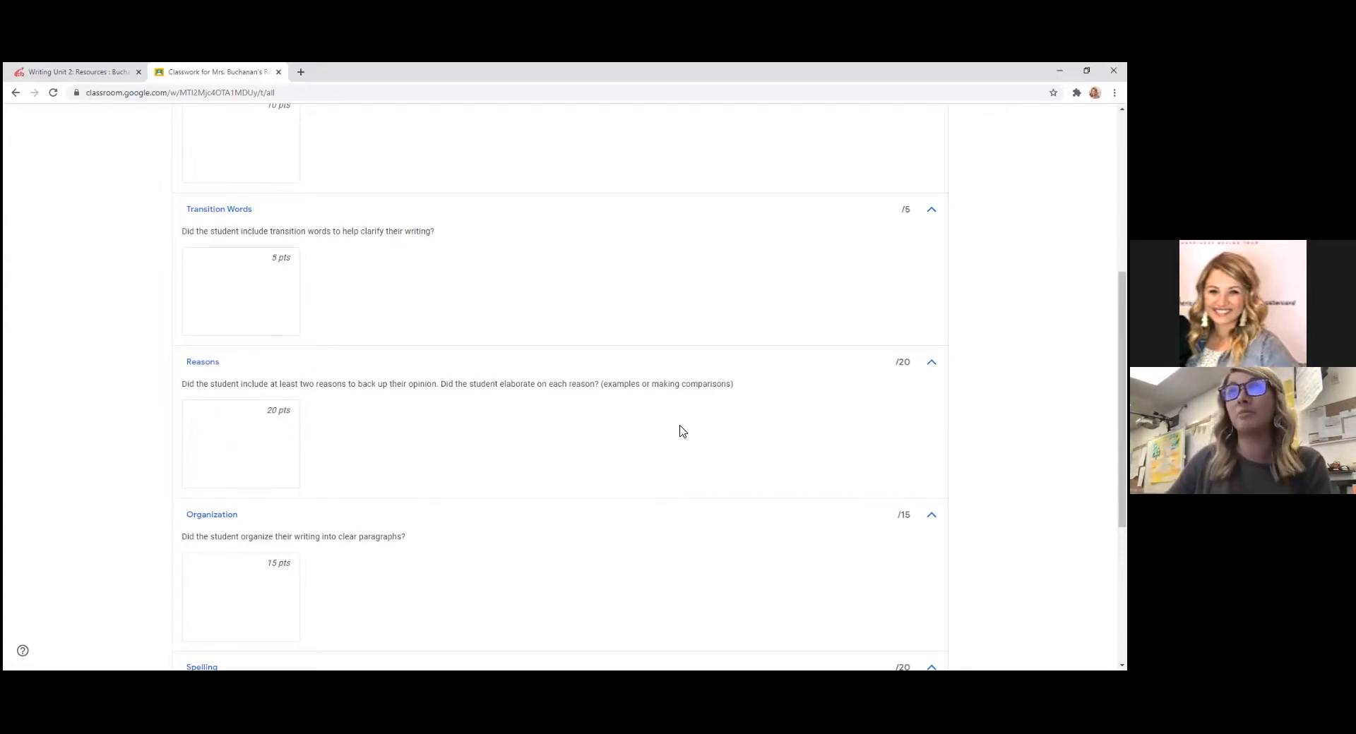
pyautogui.scroll(-3)
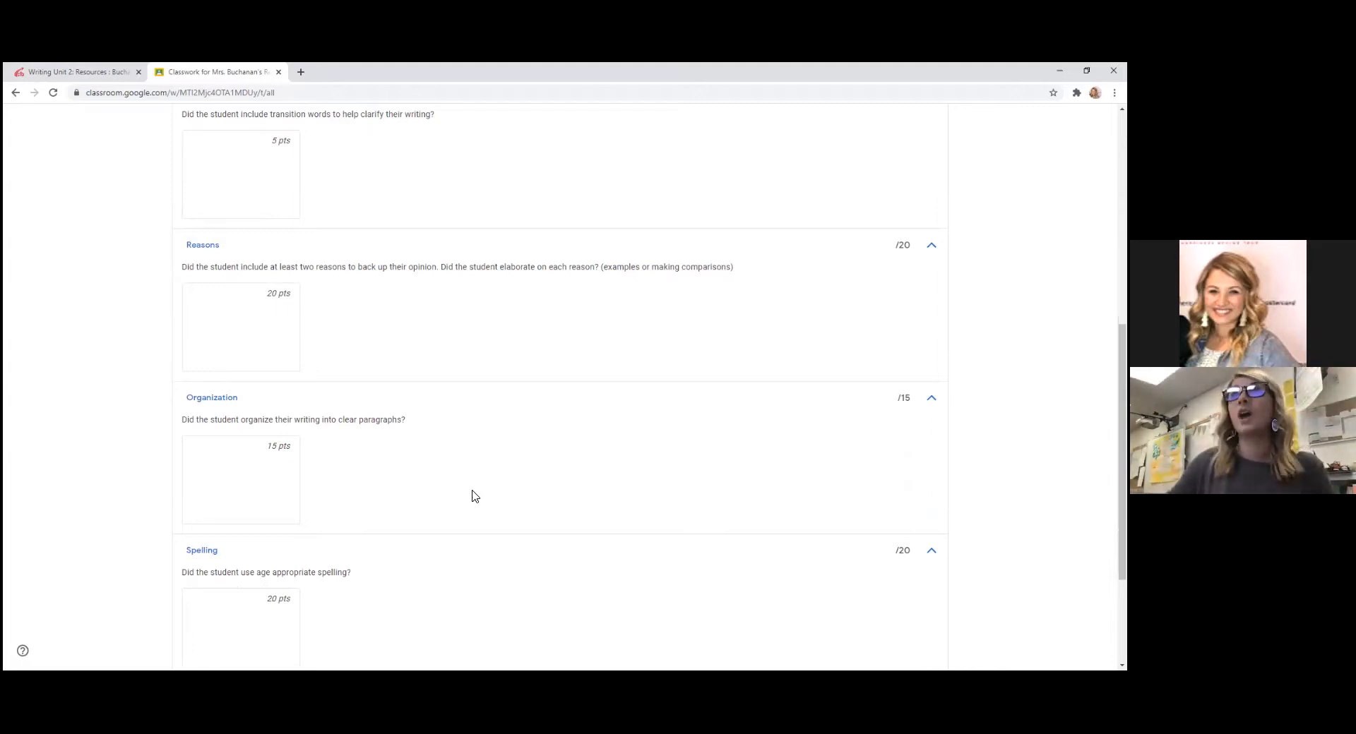
pyautogui.moveTo(464, 490)
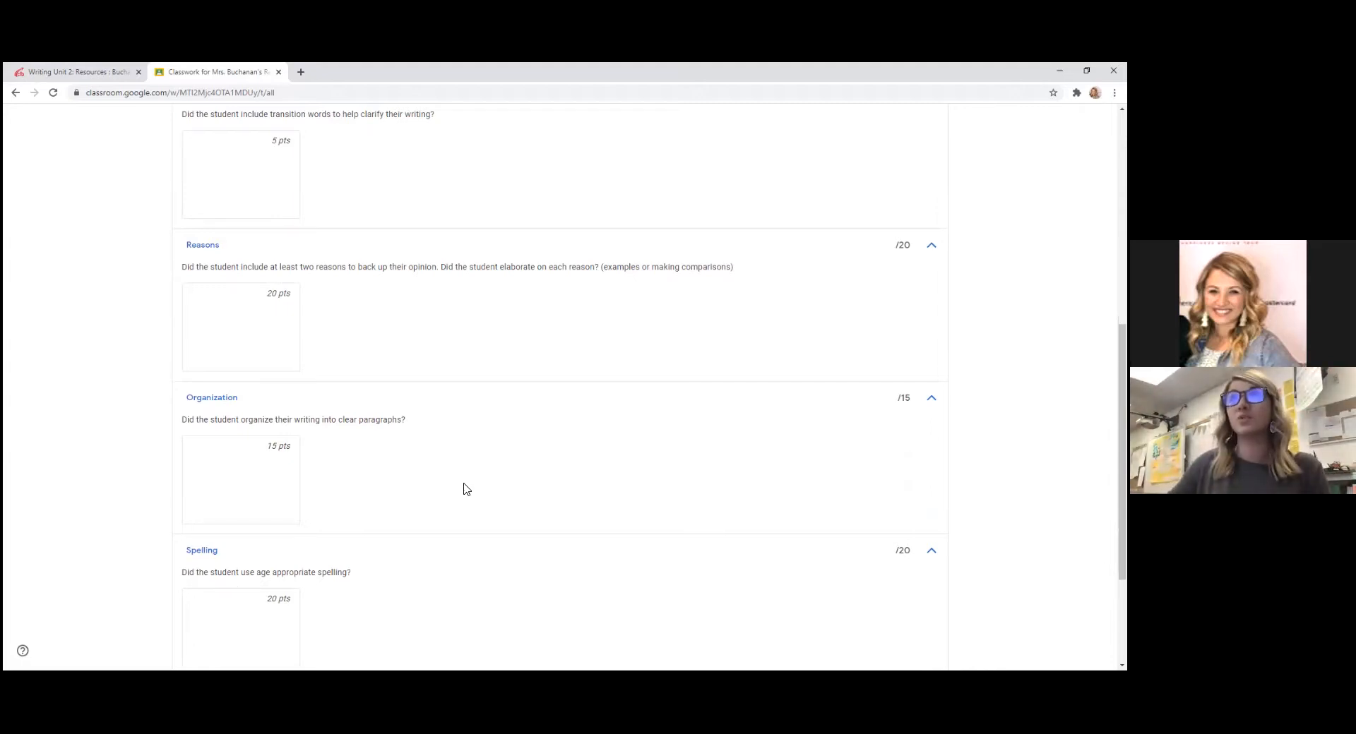
pyautogui.scroll(-3)
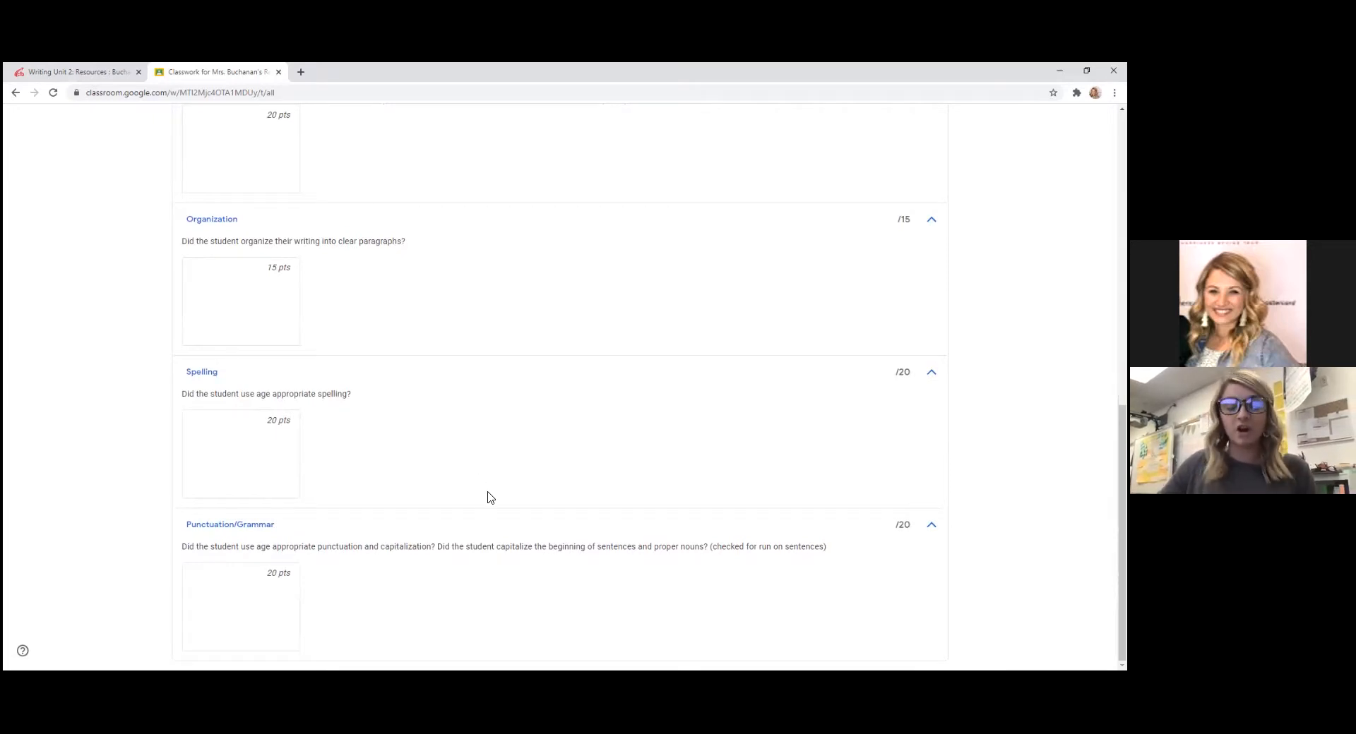
pyautogui.moveTo(516, 477)
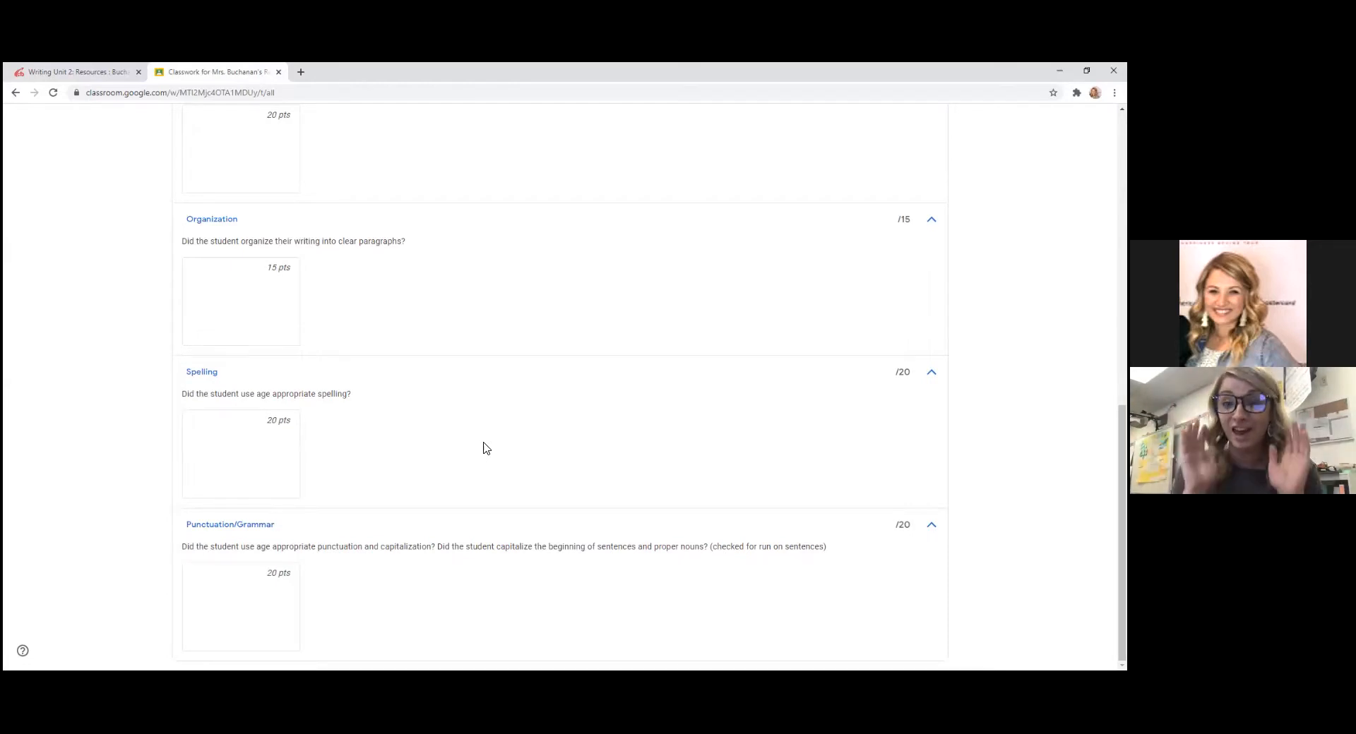
pyautogui.moveTo(275, 448)
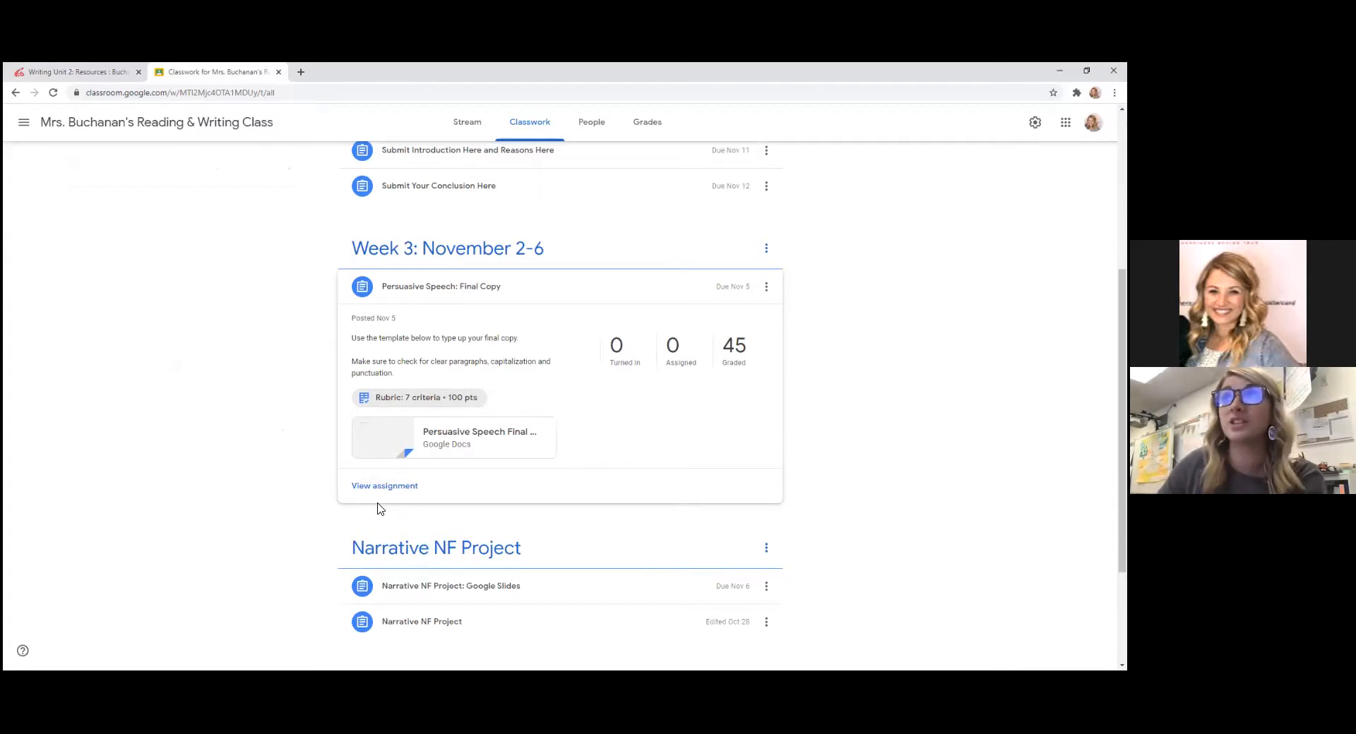
pyautogui.moveTo(373, 496)
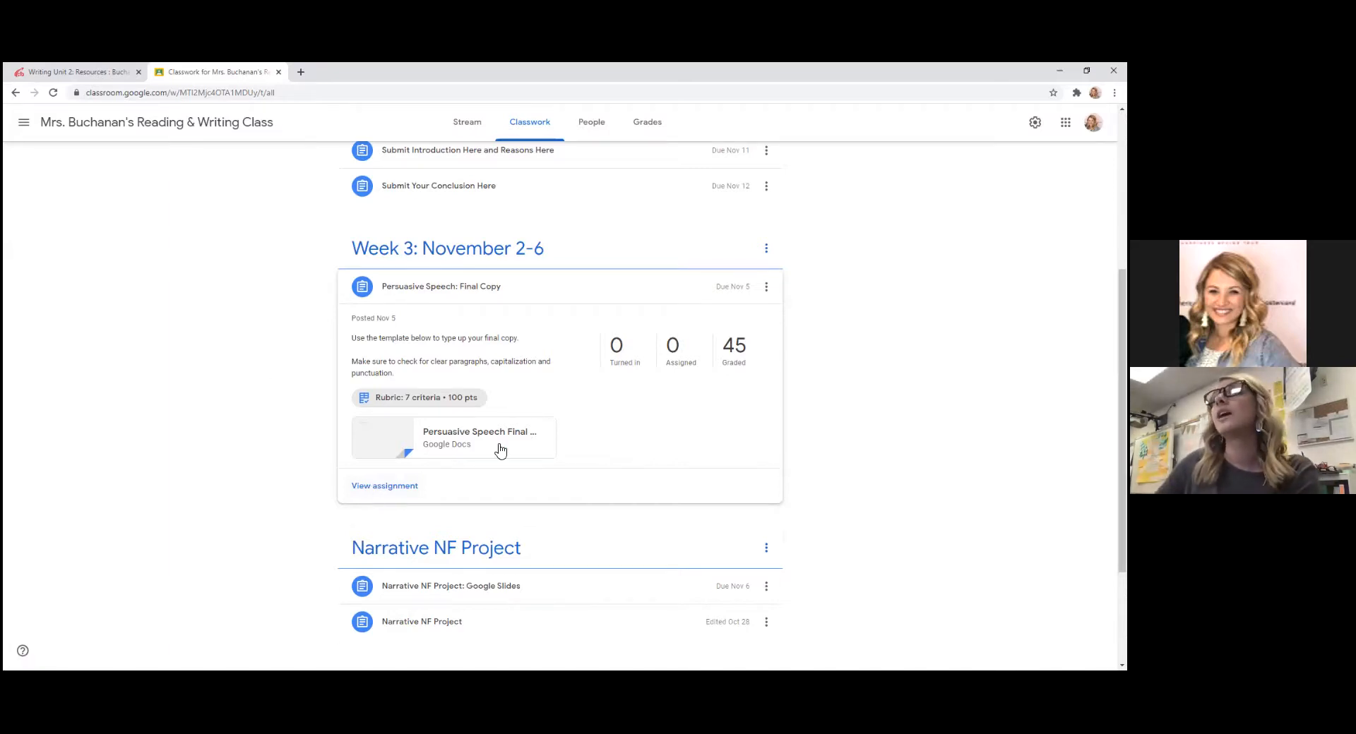
pyautogui.moveTo(384, 485)
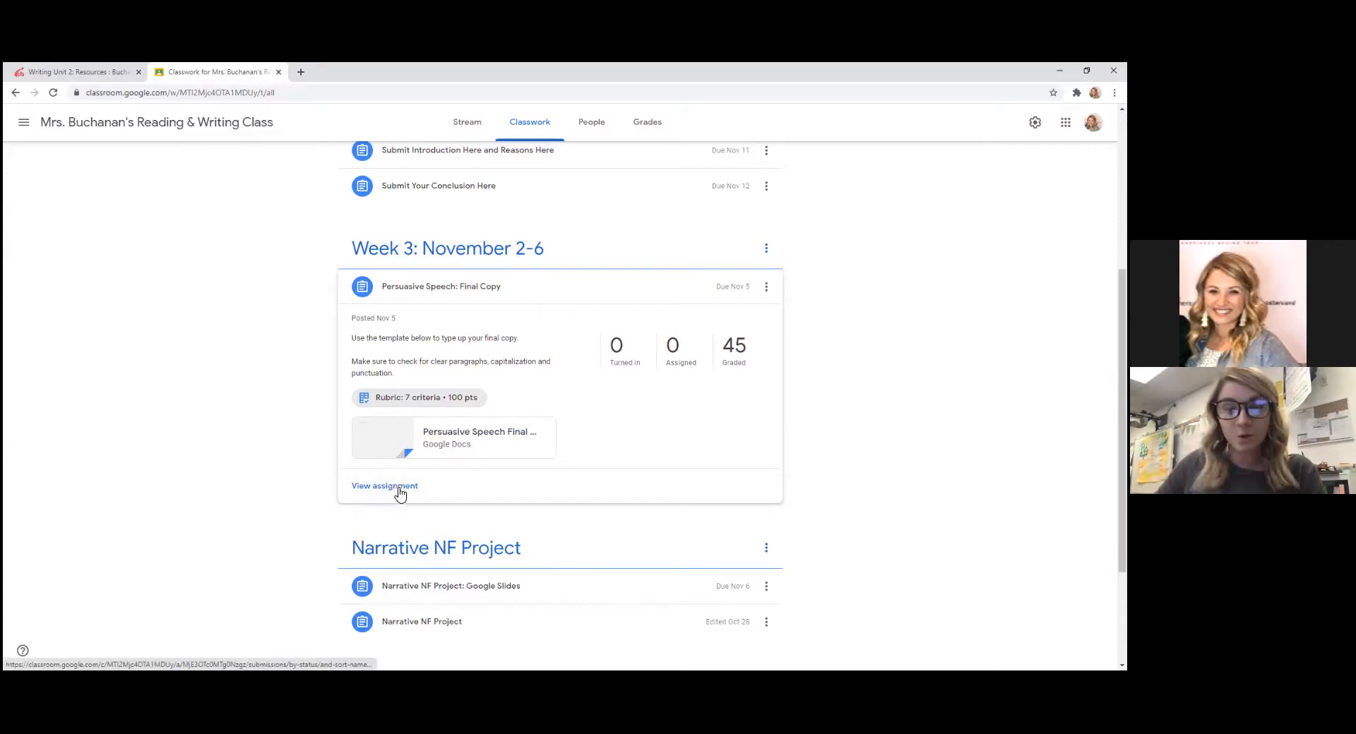
pyautogui.moveTo(390, 503)
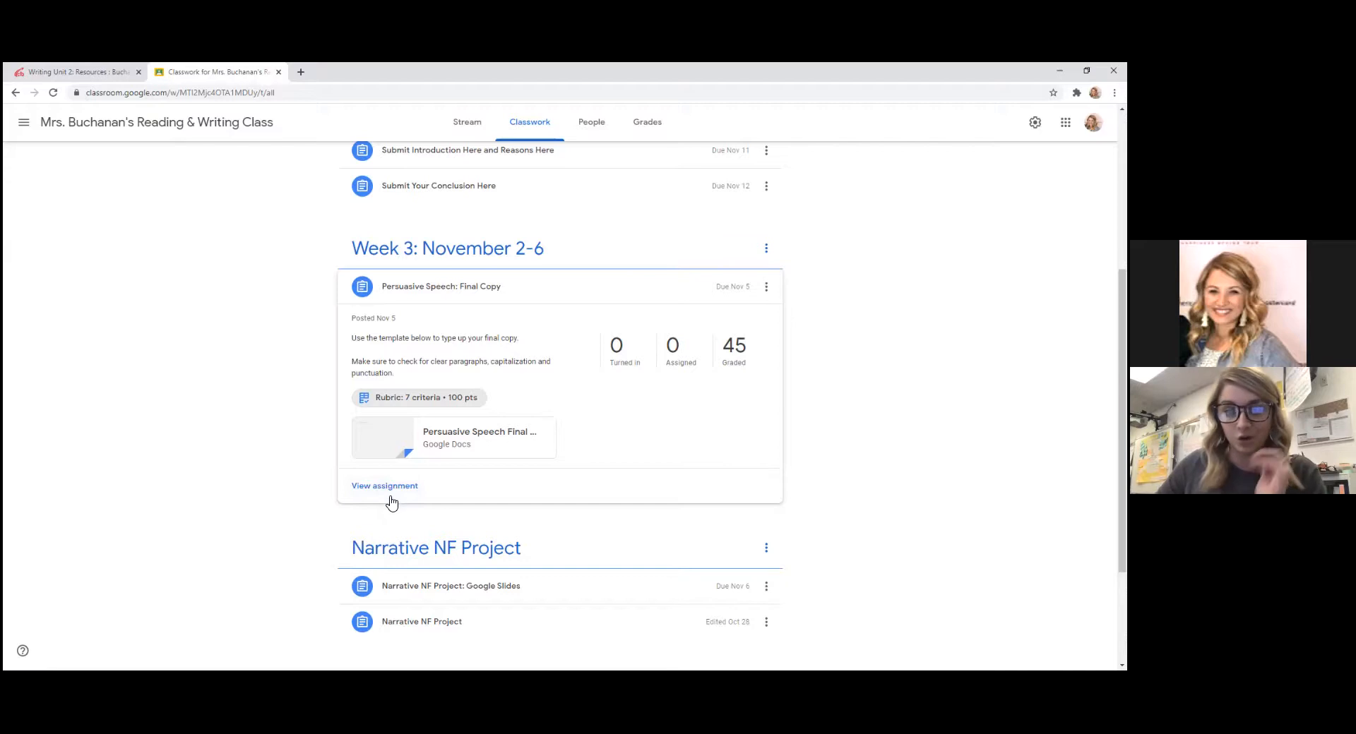
pyautogui.moveTo(479, 431)
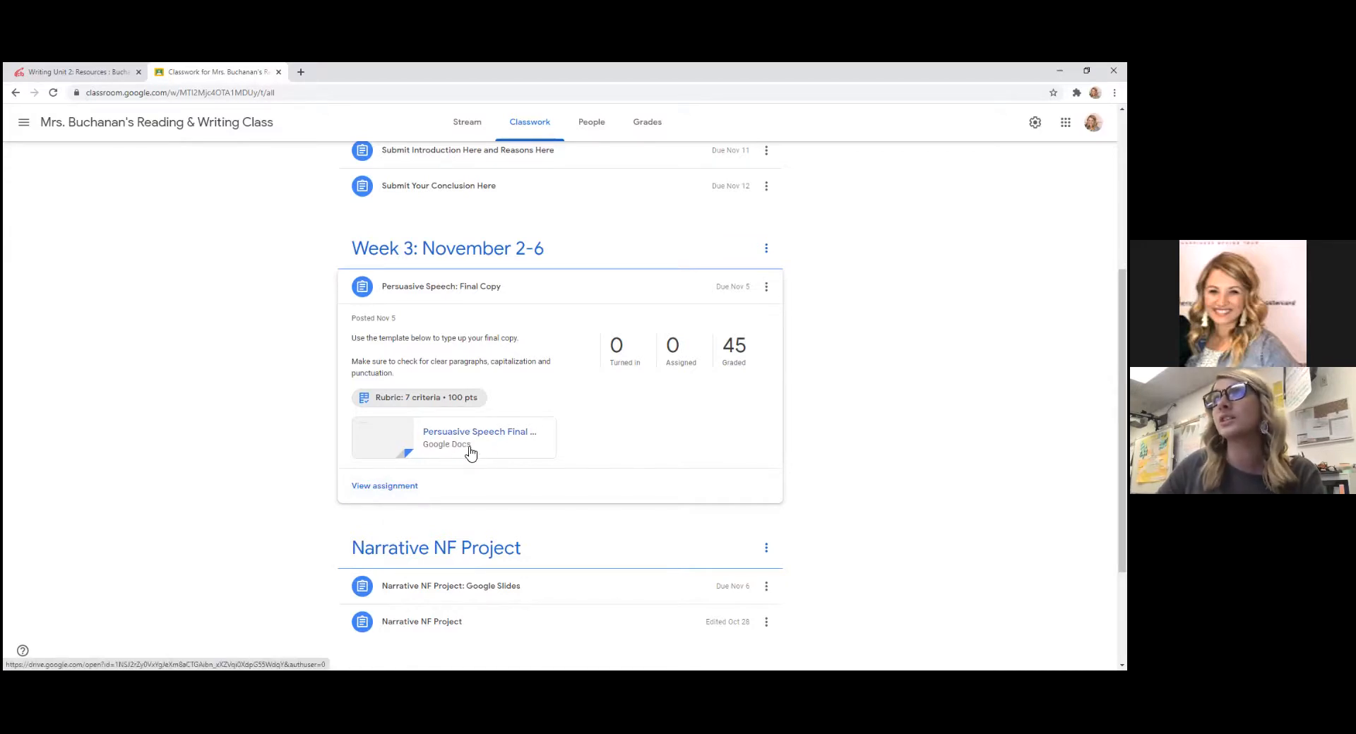
# Open the attached Persuasive Speech Final Copy Google Docs template in a new tab
pyautogui.click(478, 438)
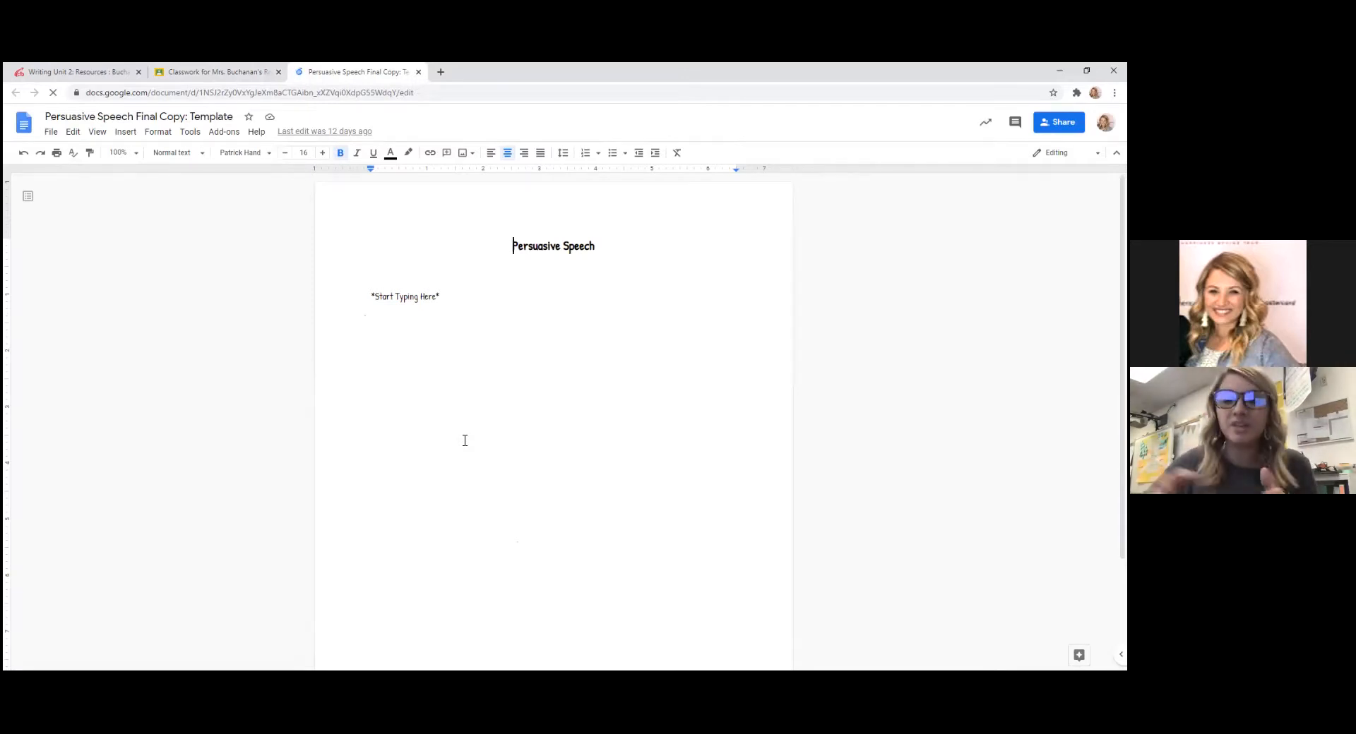
pyautogui.moveTo(459, 303)
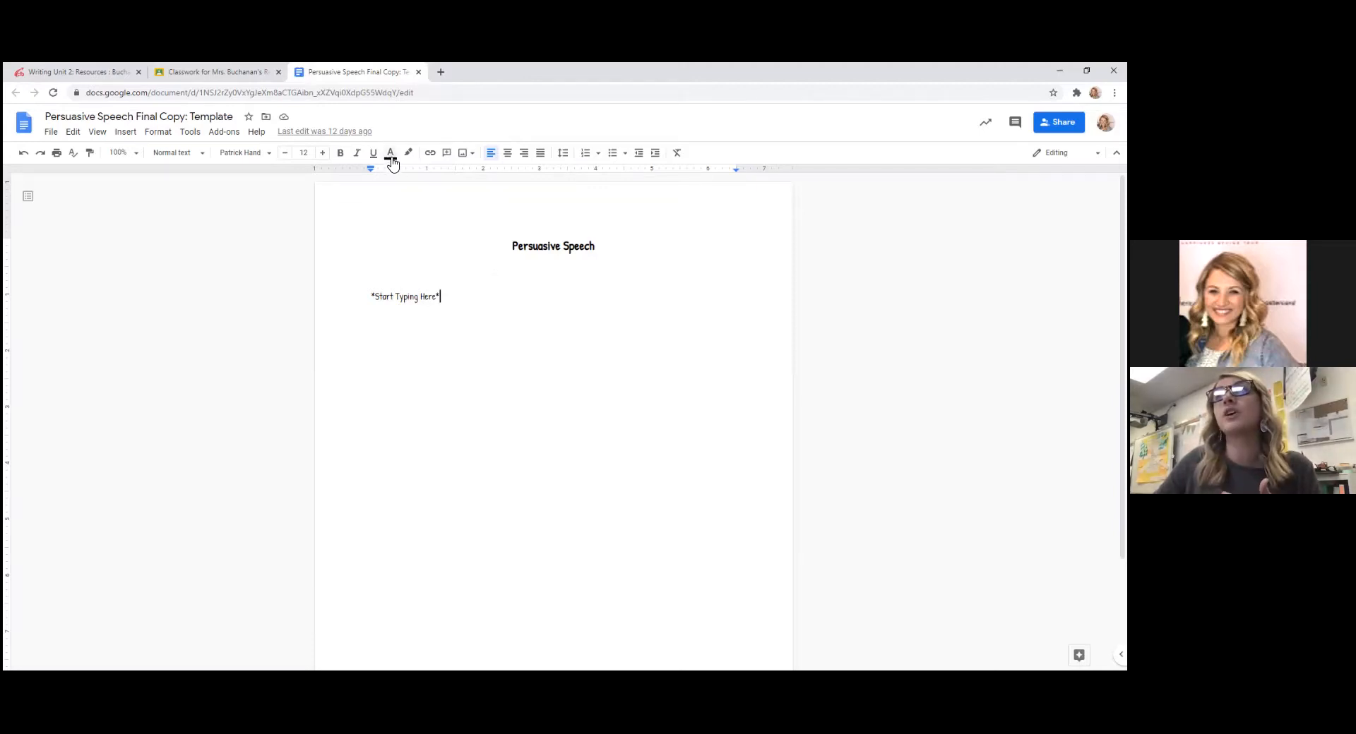
pyautogui.moveTo(390, 153)
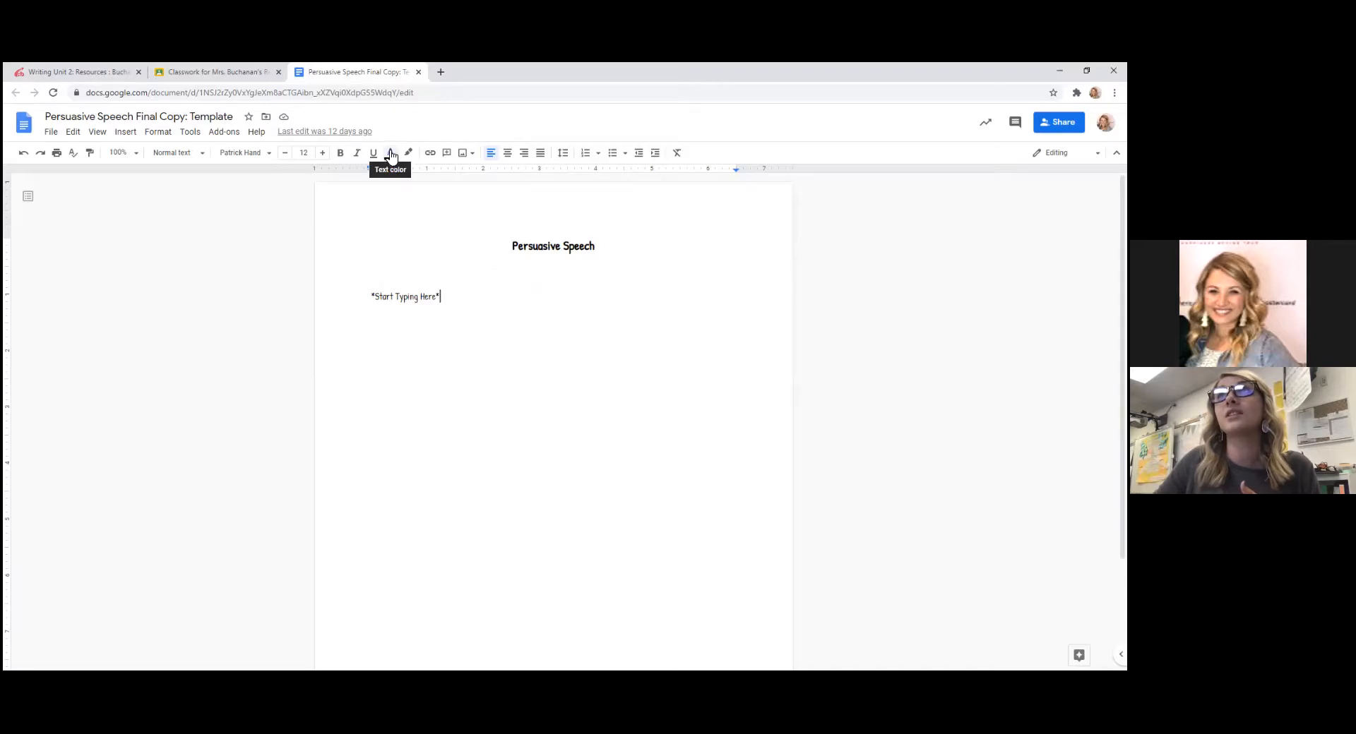
# Write 'Type corrections here!' in red after the Start Typing Here line
pyautogui.click(389, 154)
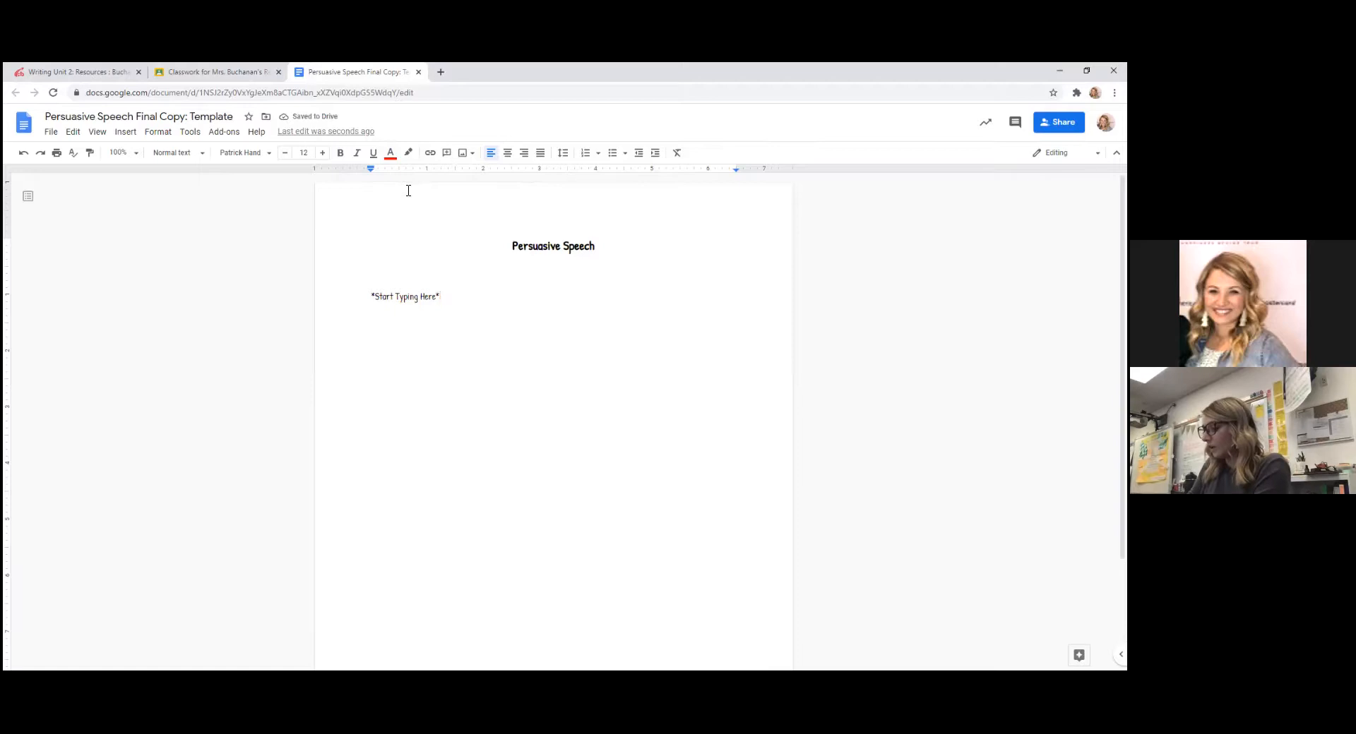
pyautogui.write('Type')
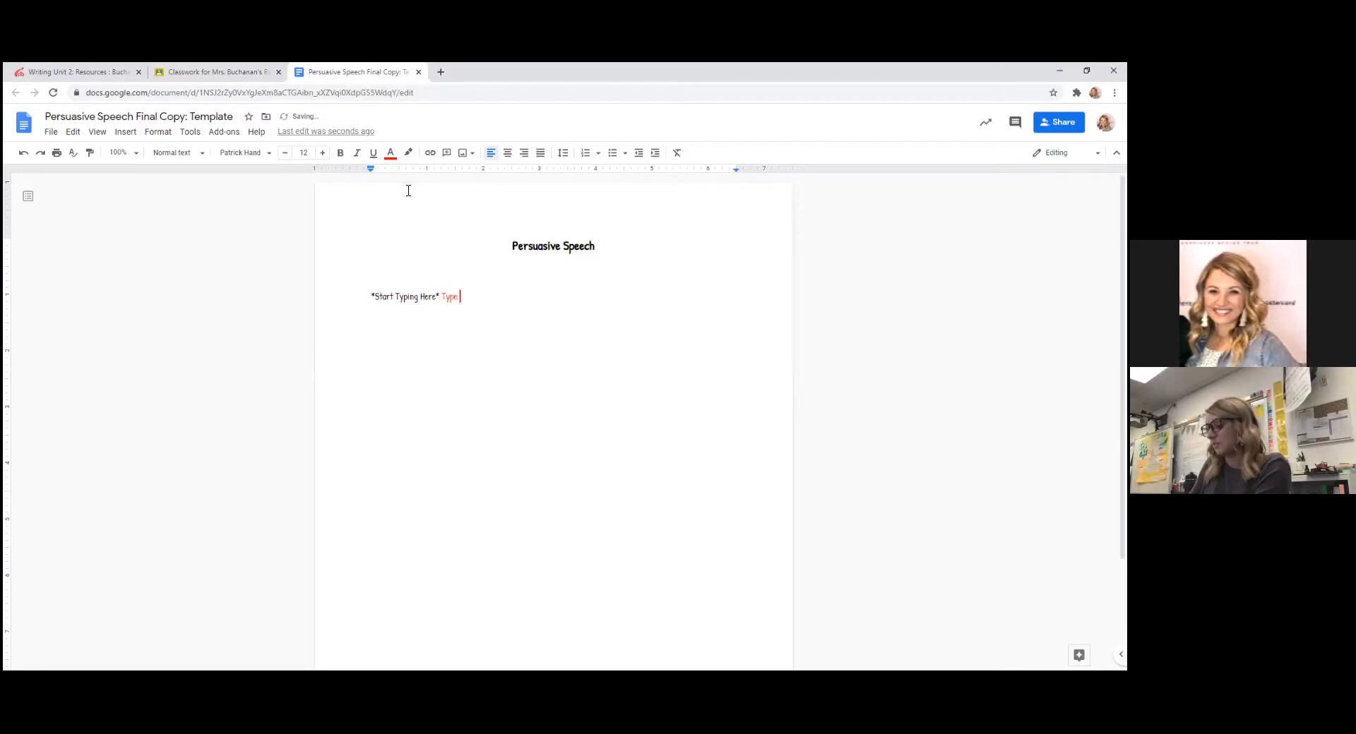
pyautogui.write('corrections here')
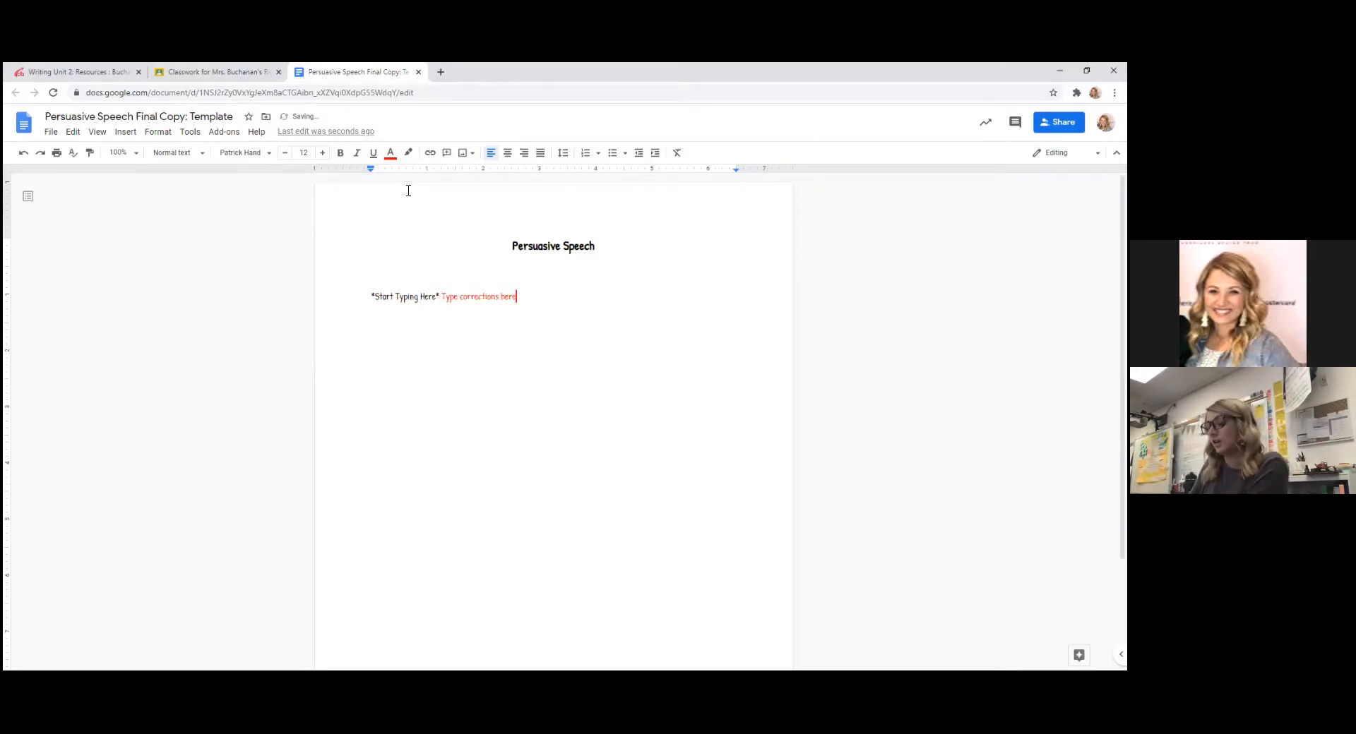
pyautogui.write('!')
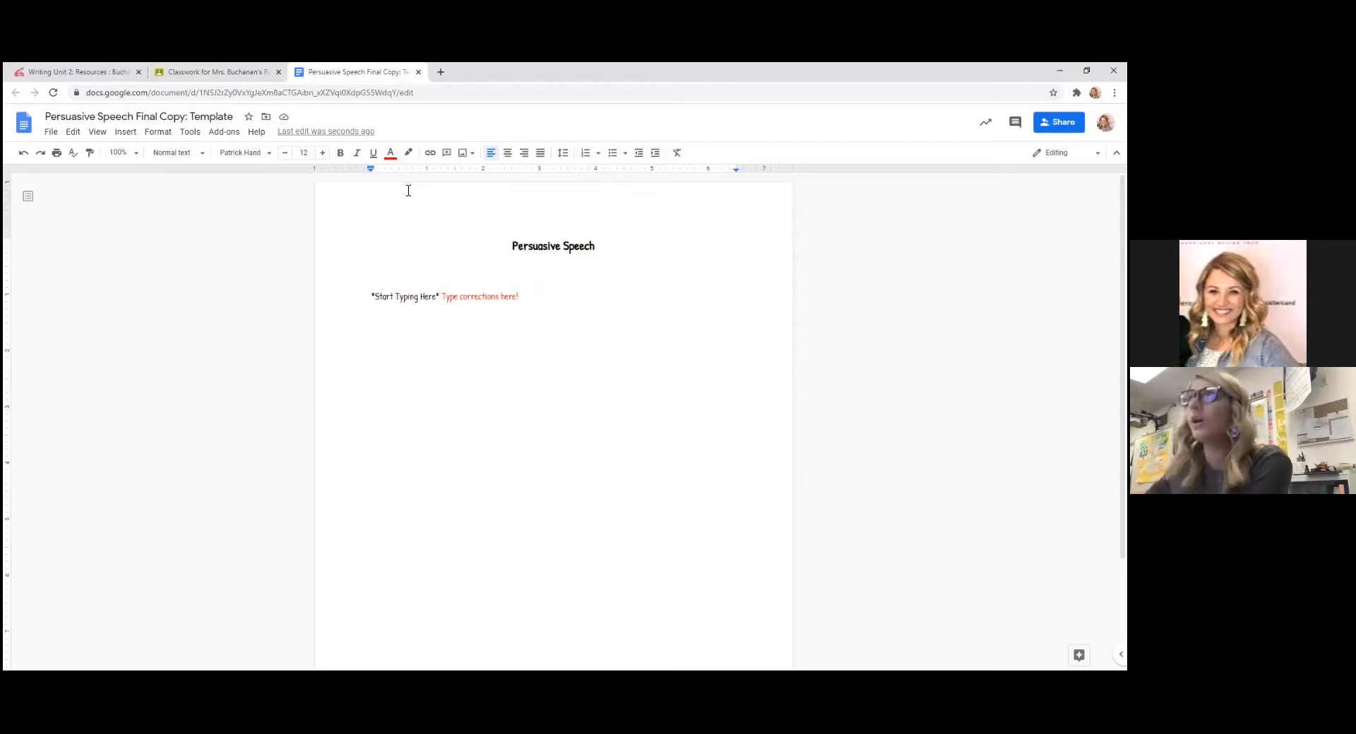
pyautogui.moveTo(867, 131)
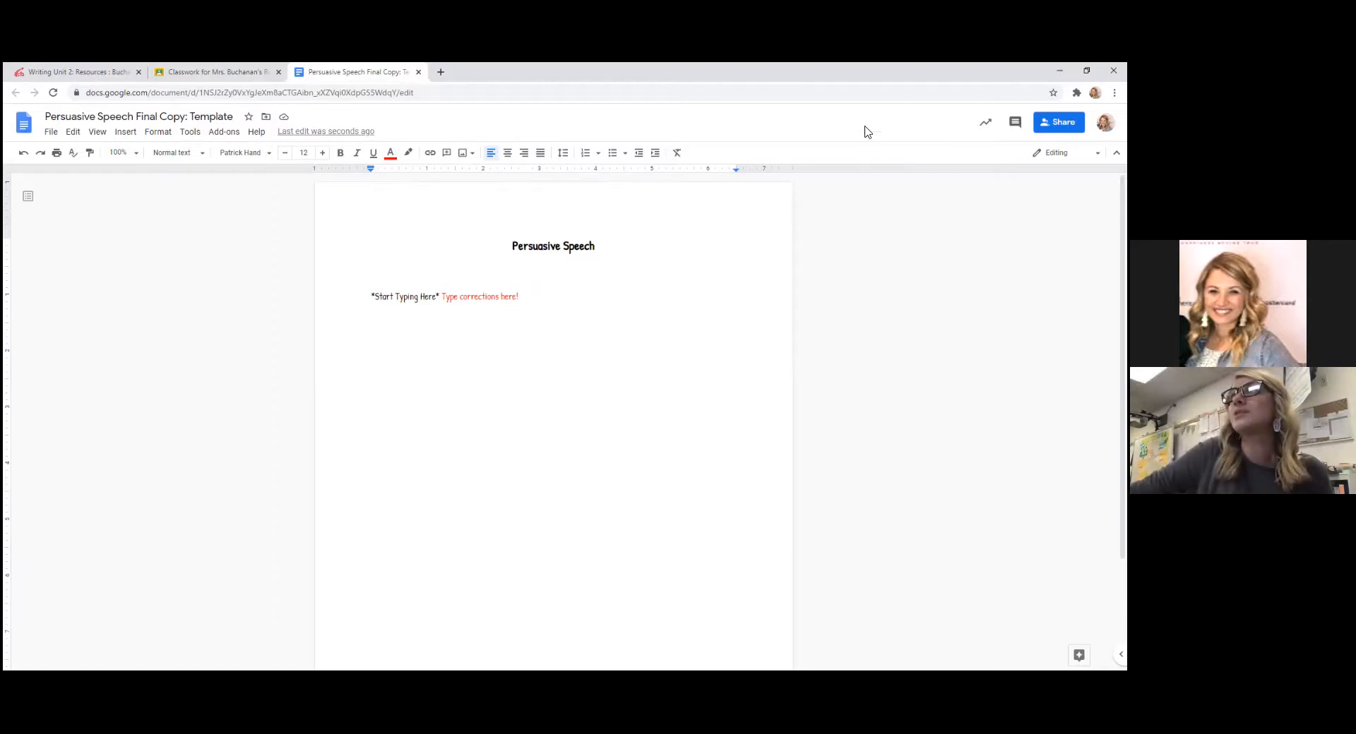